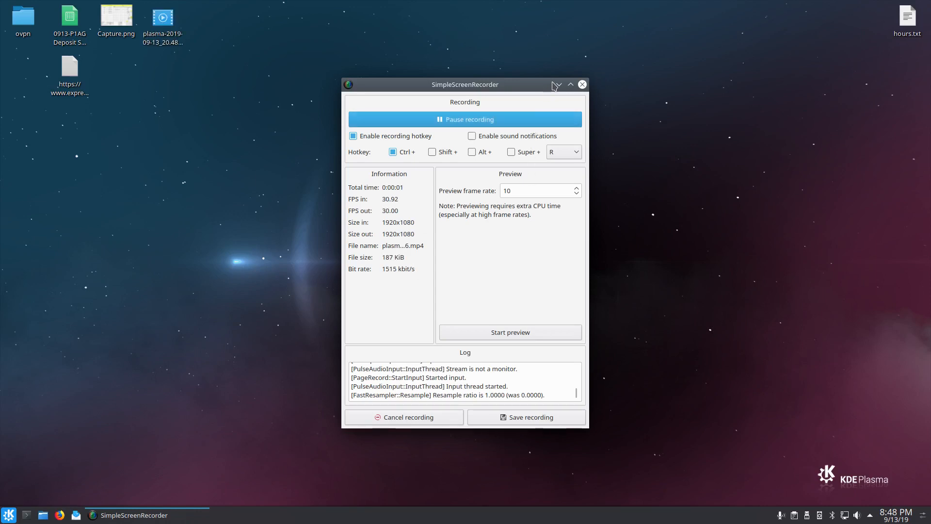
# Minimize the SimpleScreenRecorder window so the plain desktop shows while capture continues.
pyautogui.click(569, 84)
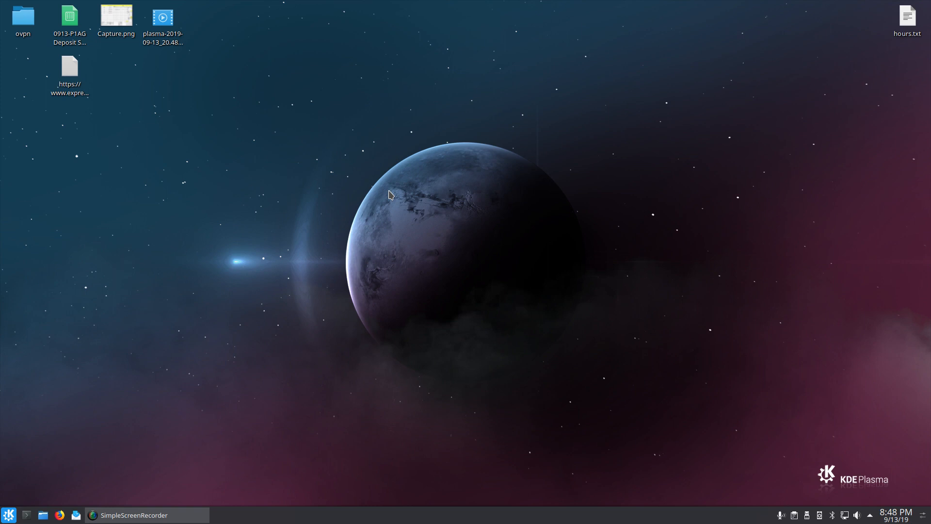
pyautogui.moveTo(242, 268)
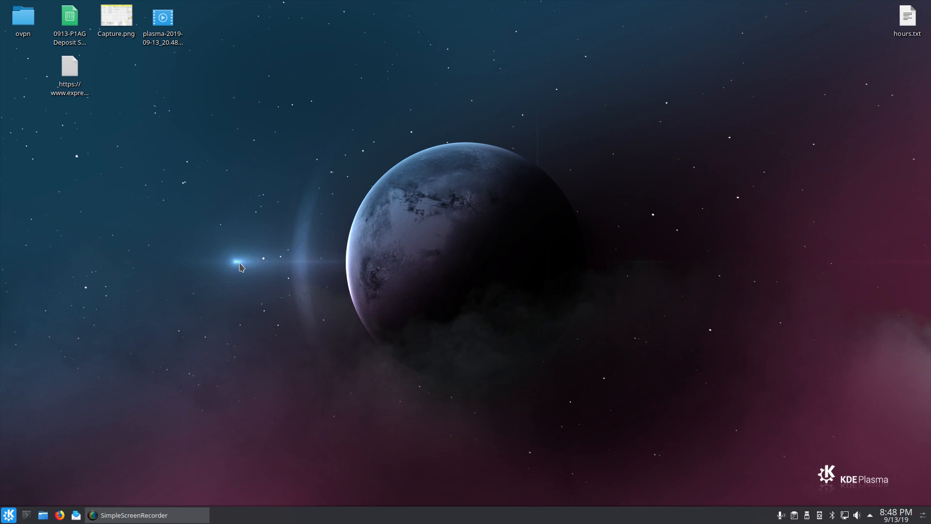
# Bring up the K application launcher to browse its categories.
pyautogui.click(8, 514)
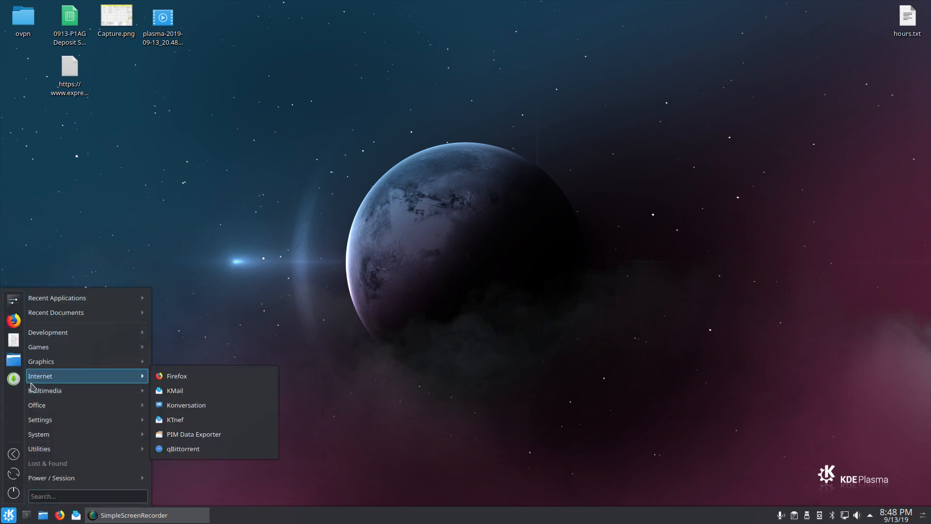
pyautogui.moveTo(47, 332)
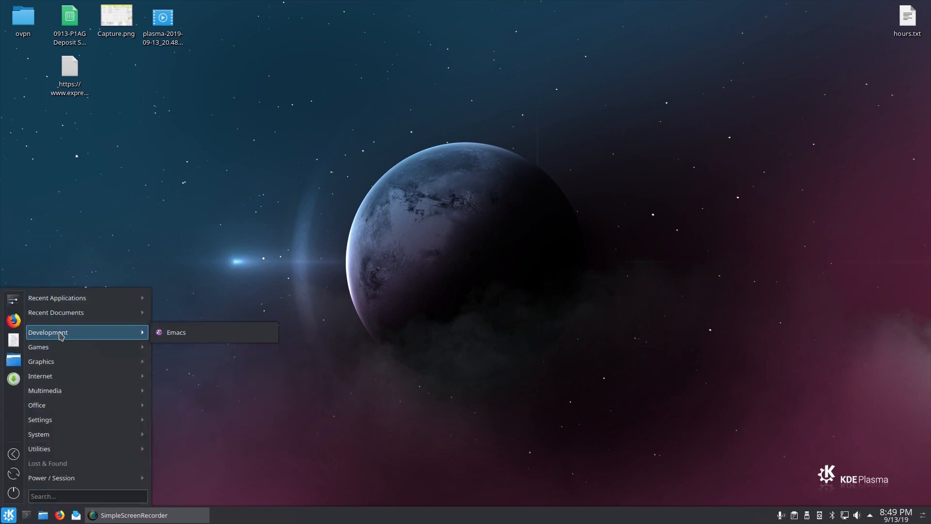
pyautogui.moveTo(59, 347)
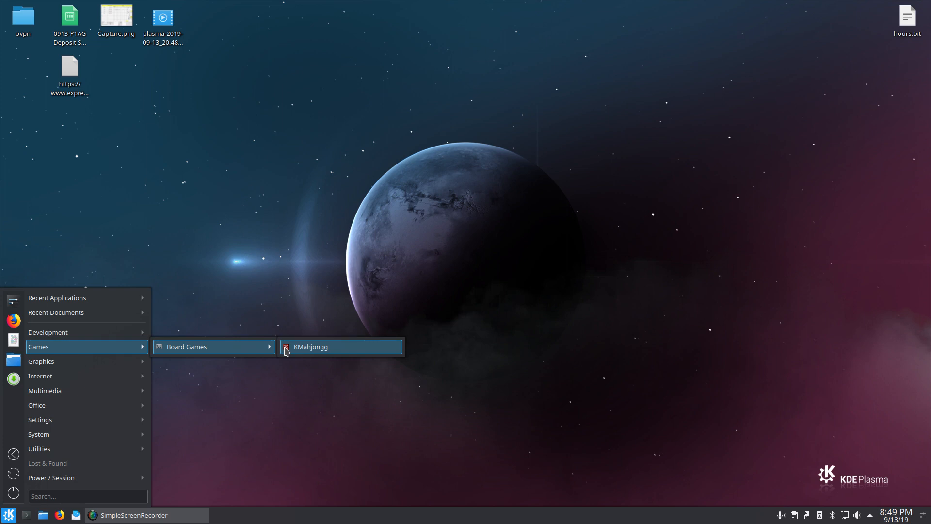
pyautogui.moveTo(221, 358)
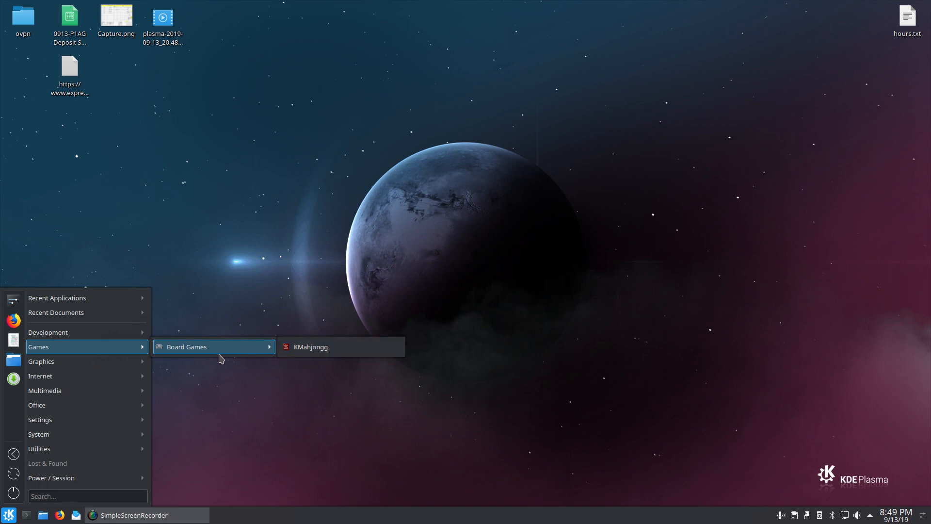
pyautogui.moveTo(41, 361)
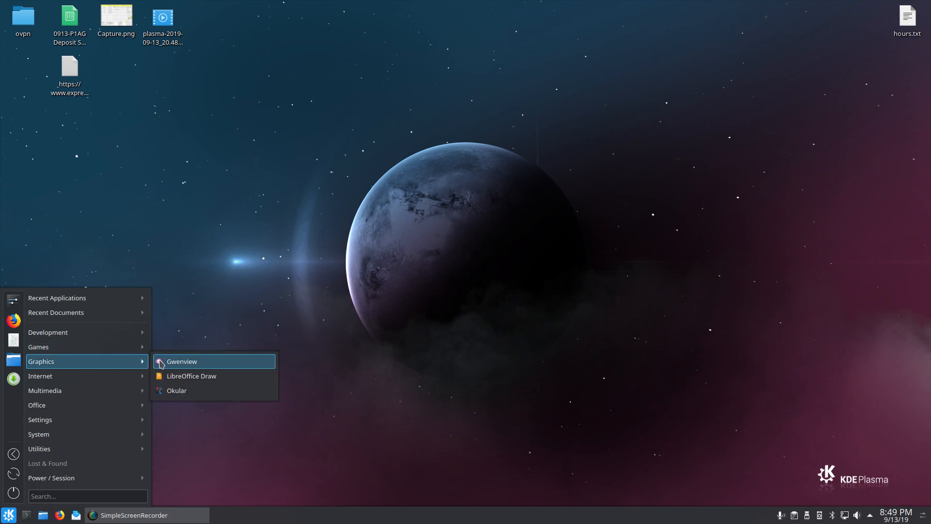
pyautogui.moveTo(176, 390)
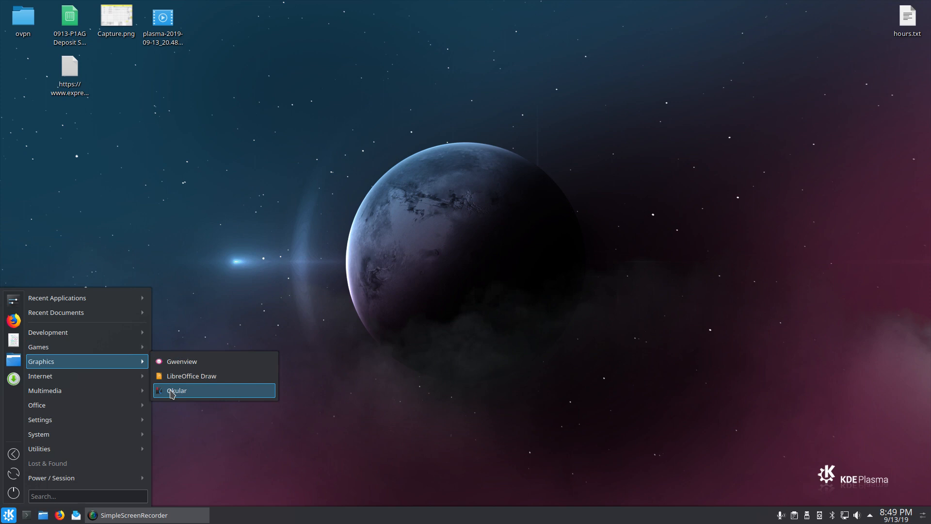
pyautogui.moveTo(195, 406)
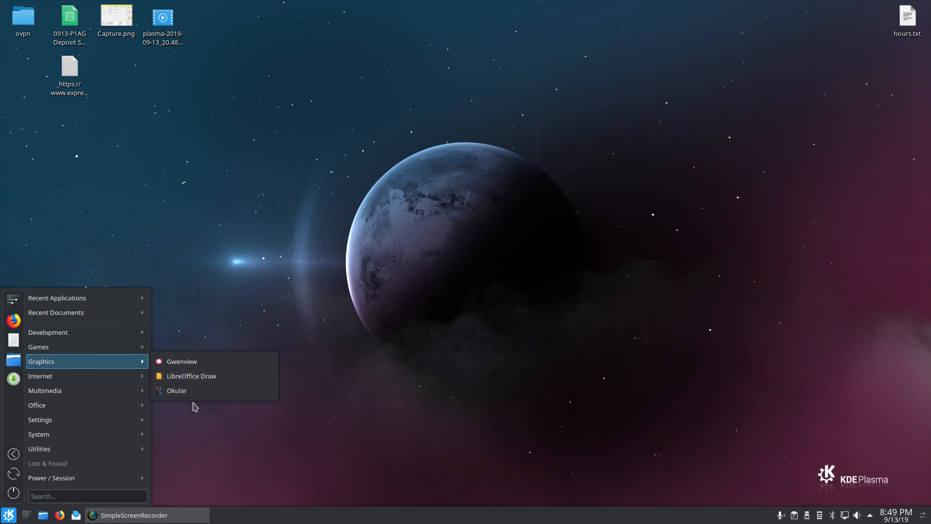
pyautogui.moveTo(40, 375)
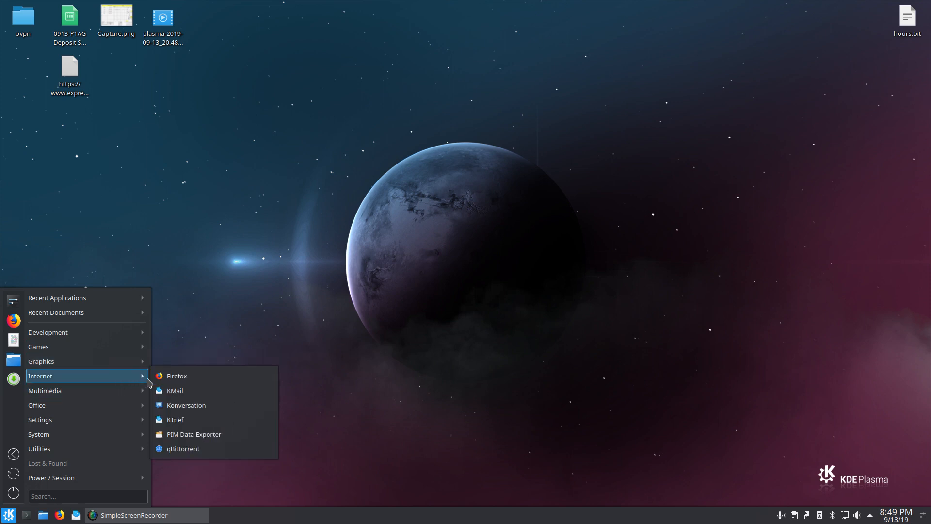
pyautogui.moveTo(175, 389)
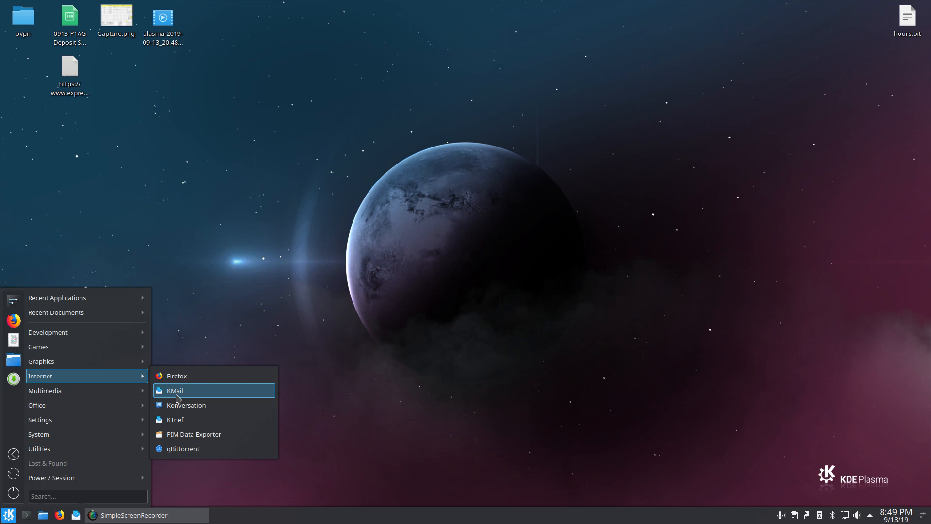
pyautogui.moveTo(186, 405)
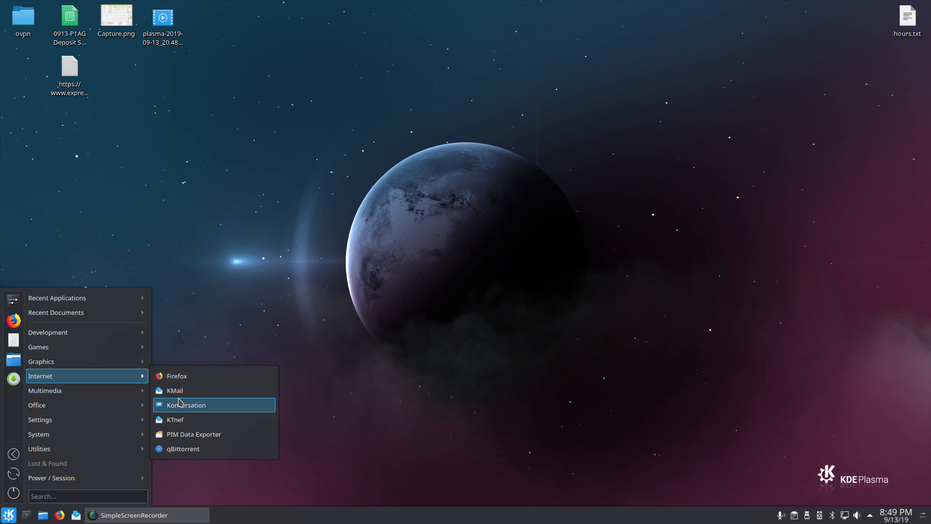
pyautogui.moveTo(45, 390)
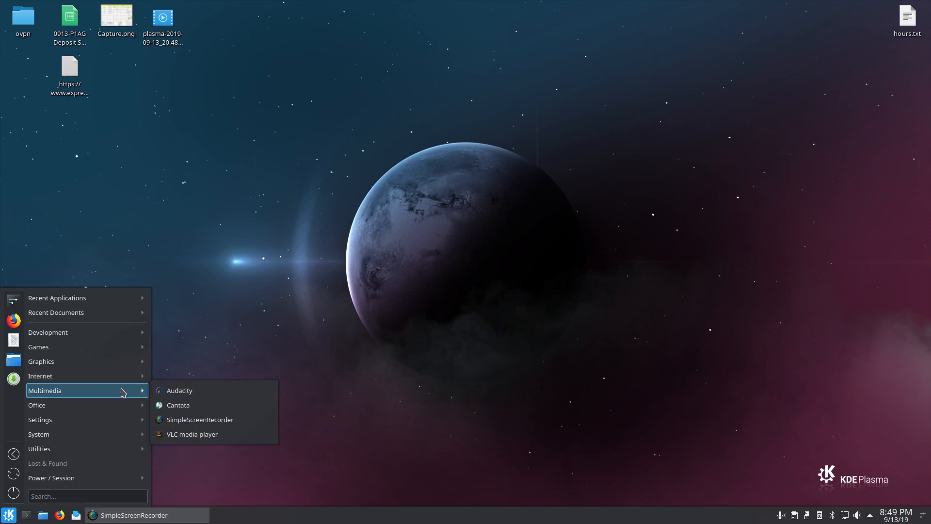
pyautogui.moveTo(178, 390)
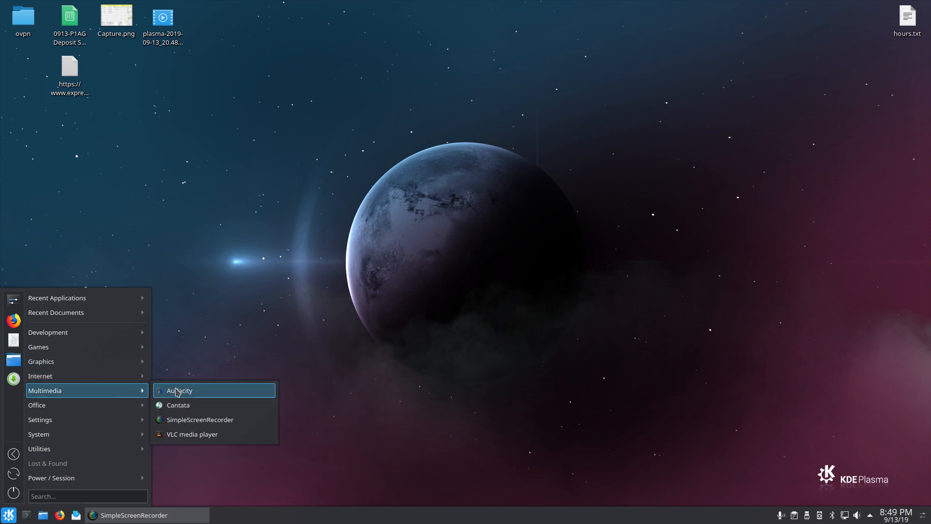
pyautogui.moveTo(185, 433)
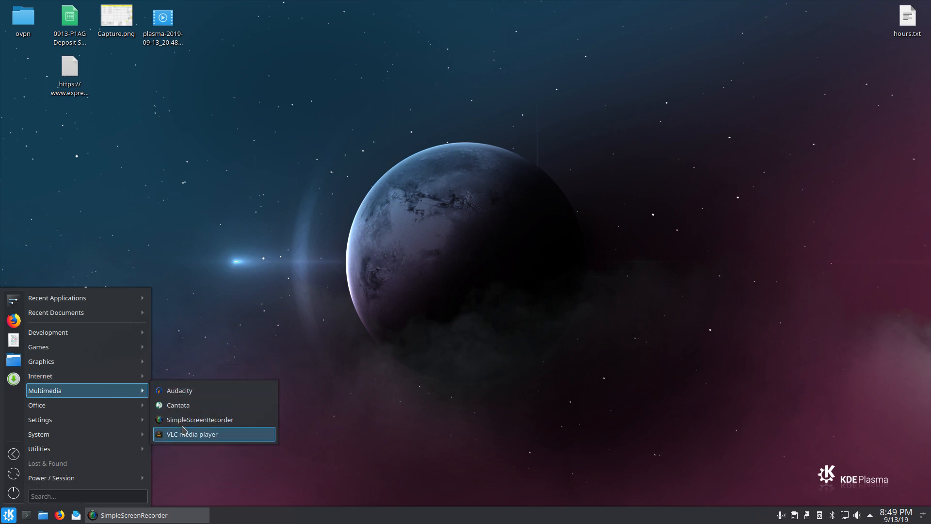
pyautogui.moveTo(200, 419)
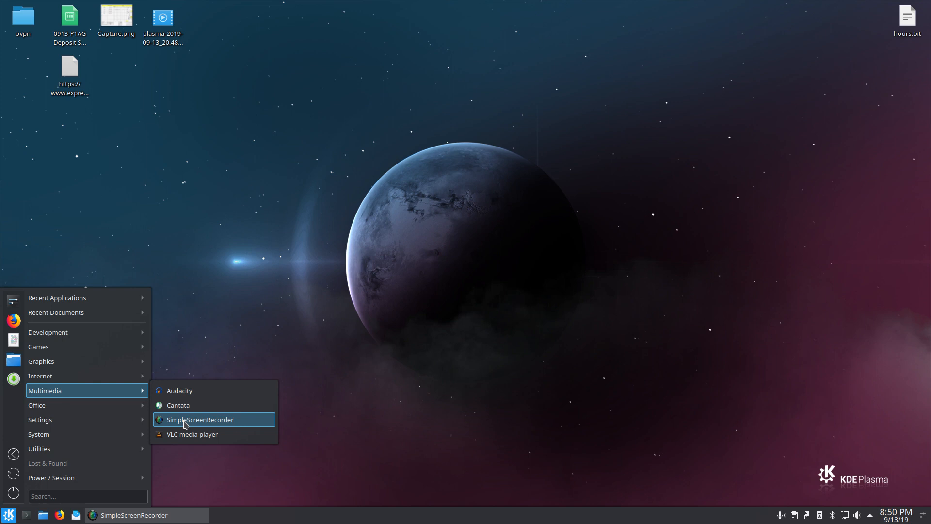
pyautogui.moveTo(40, 419)
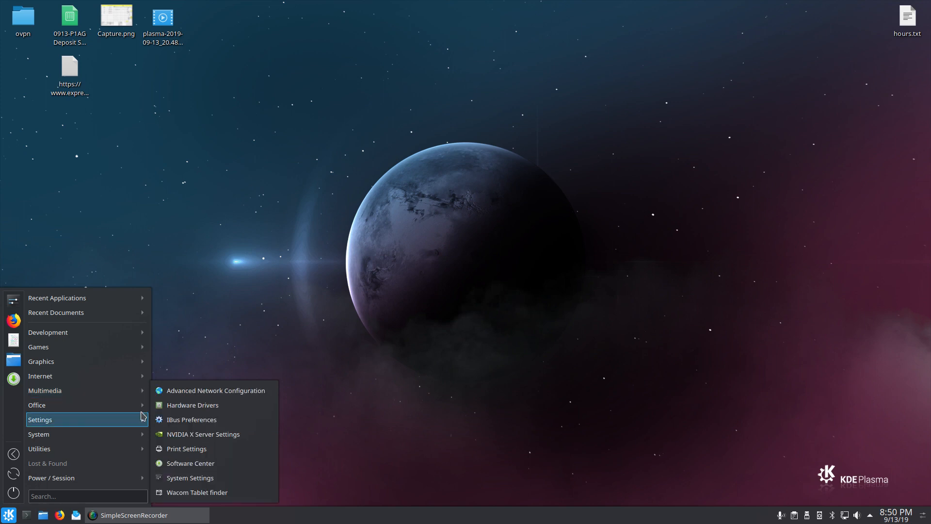
pyautogui.moveTo(36, 405)
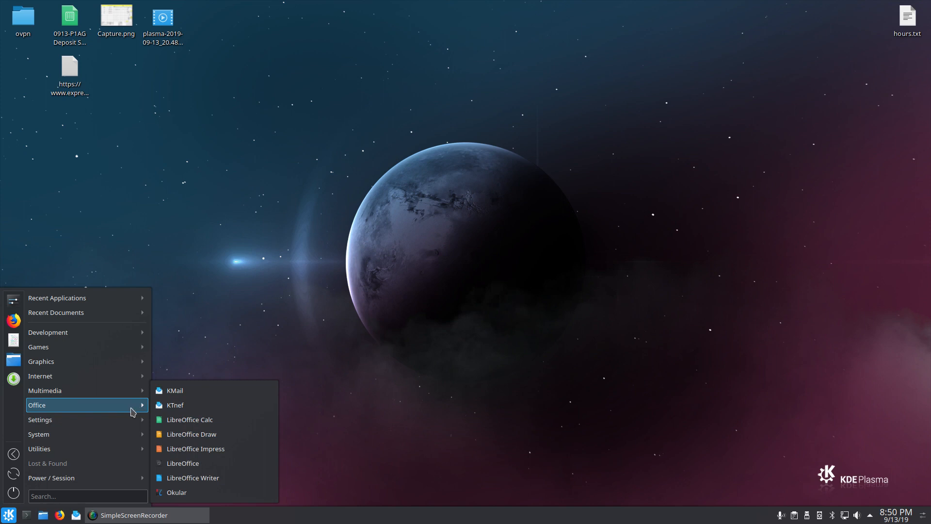
pyautogui.moveTo(41, 419)
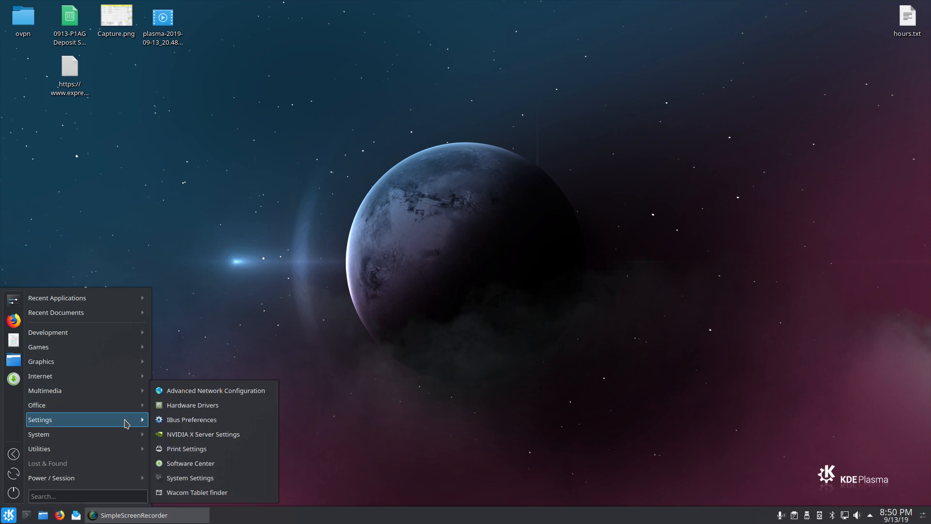
pyautogui.moveTo(202, 433)
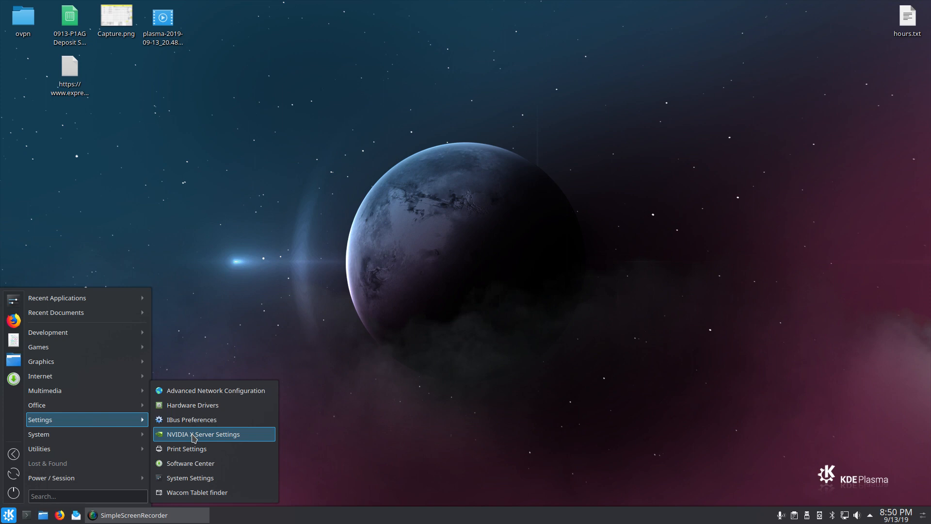
pyautogui.moveTo(213, 419)
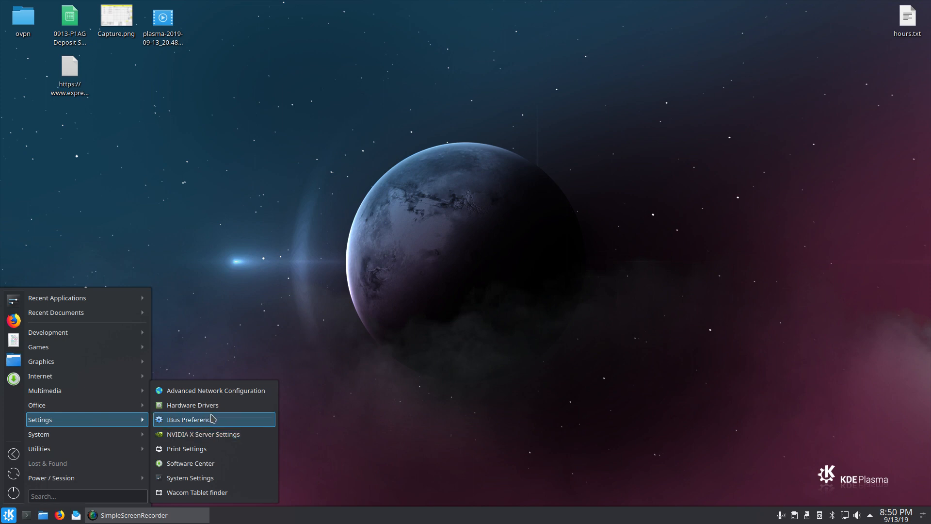
pyautogui.moveTo(214, 405)
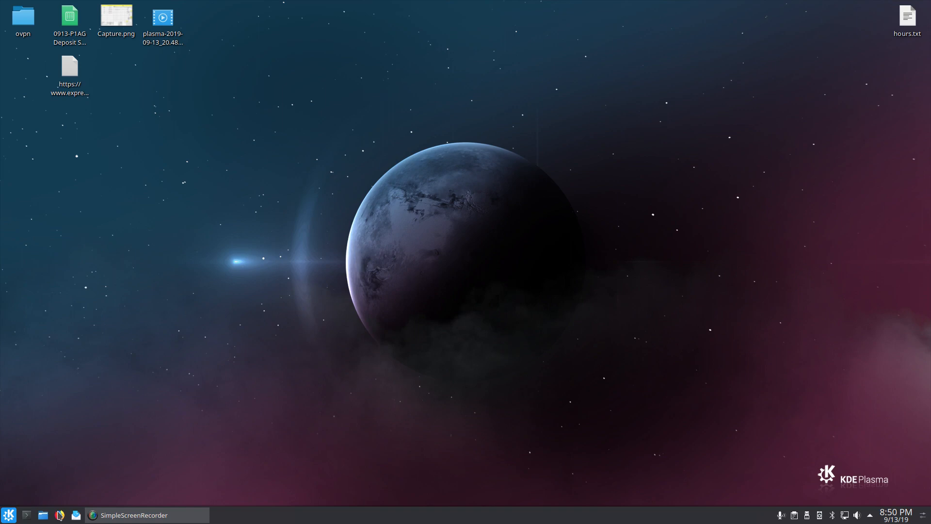
# Launch Dolphin on the Home folder and view the Templates folder's context actions.
pyautogui.click(42, 515)
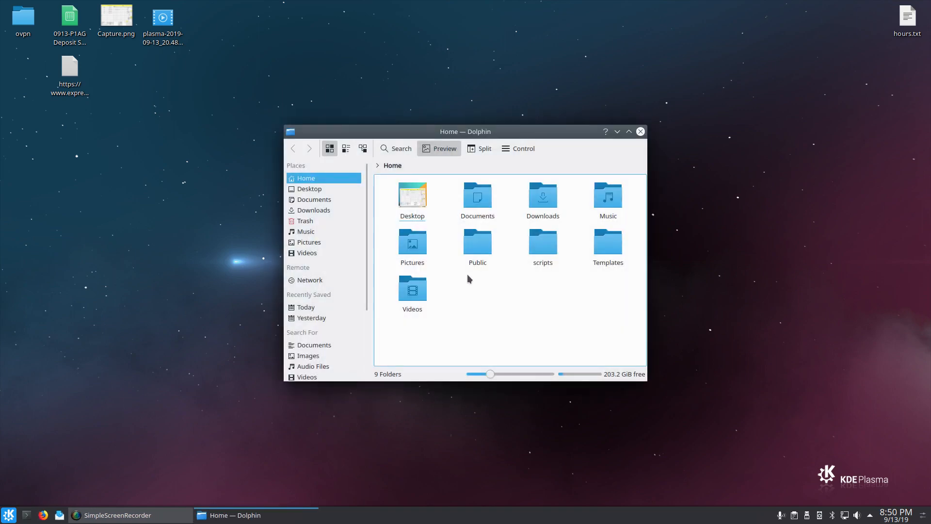
pyautogui.moveTo(576, 339)
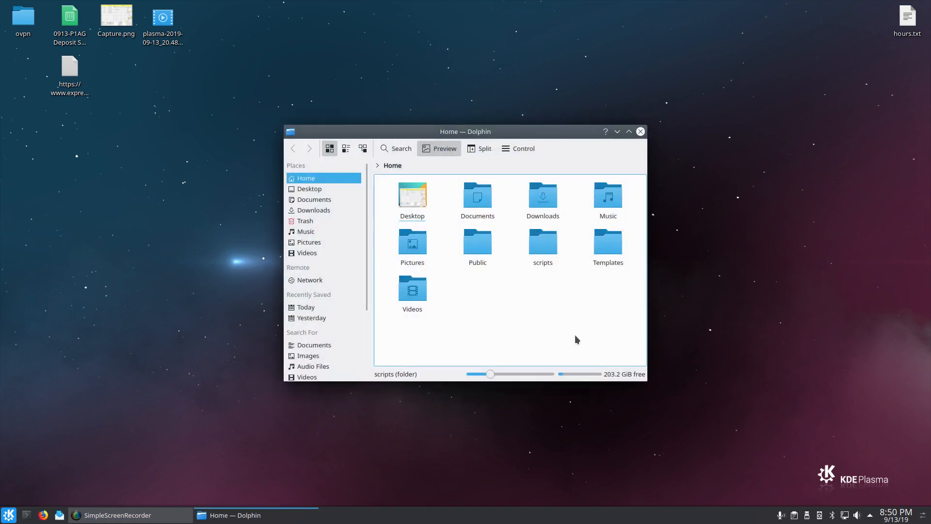
pyautogui.click(477, 244)
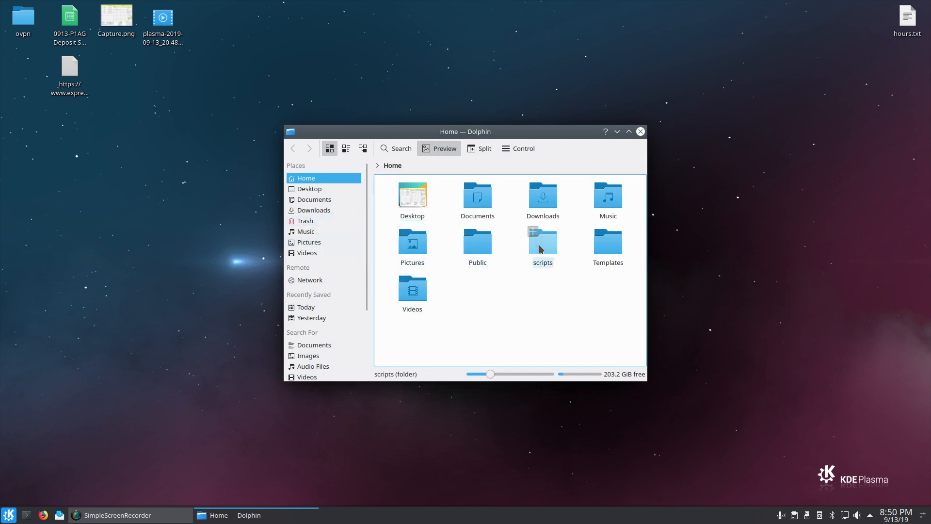
pyautogui.rightClick(607, 243)
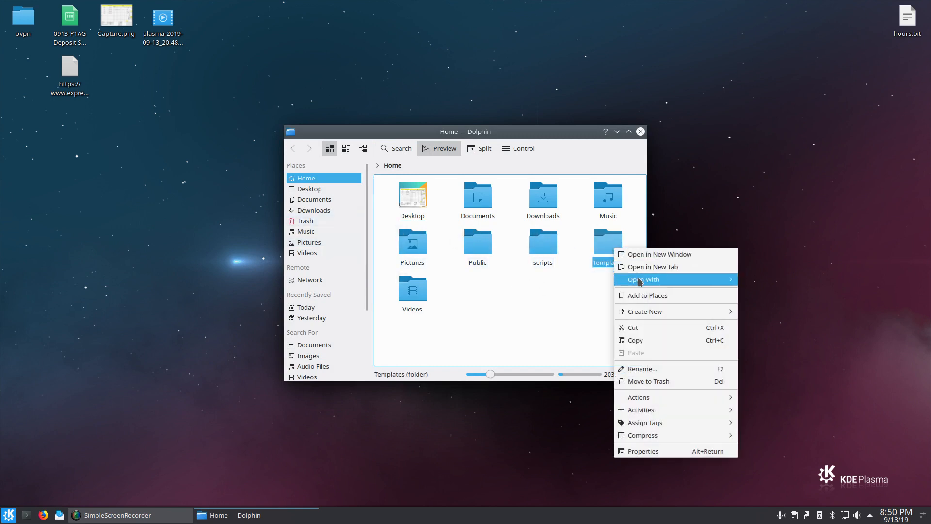
pyautogui.moveTo(537, 304)
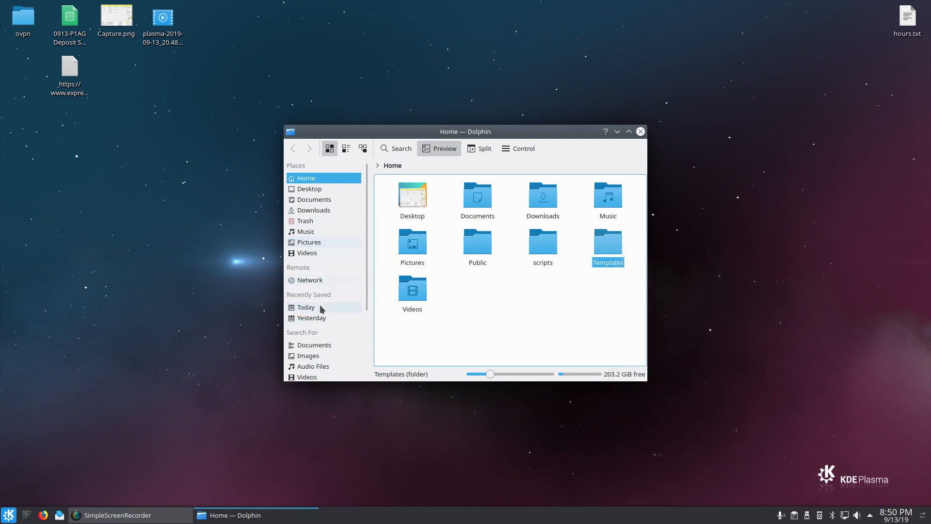
# Browse the Network place, return to Home, then close Dolphin.
pyautogui.click(308, 279)
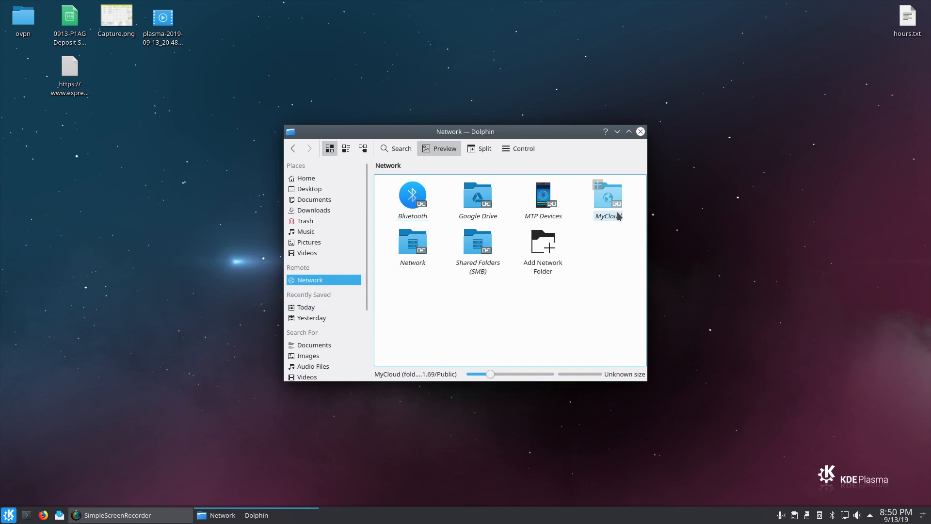
pyautogui.moveTo(545, 307)
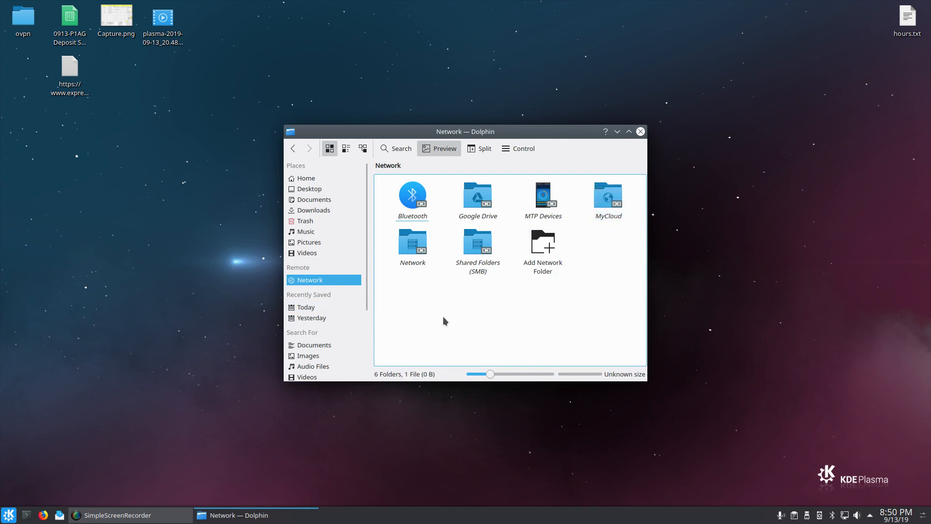
pyautogui.moveTo(293, 156)
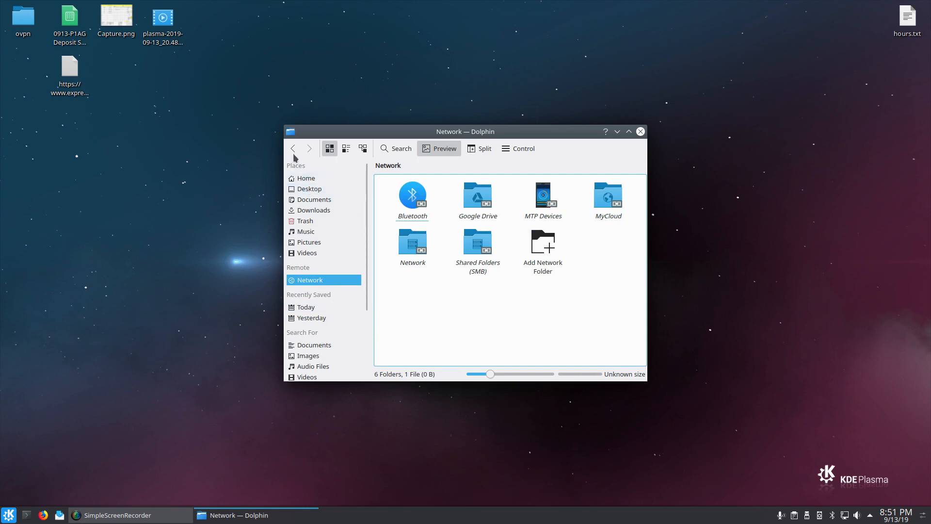
pyautogui.click(307, 178)
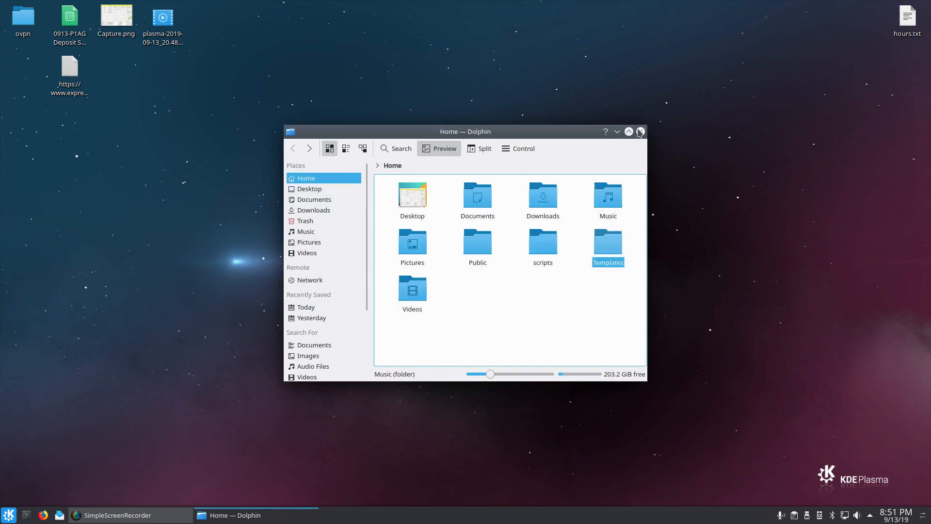
pyautogui.click(640, 130)
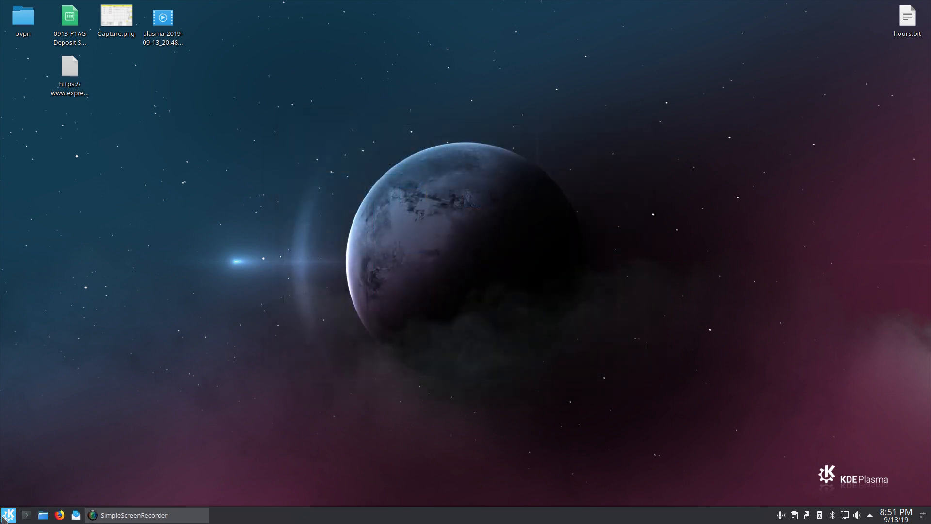
# Launch Software Center from the launcher and view the GNOME Nibbles game page.
pyautogui.click(9, 515)
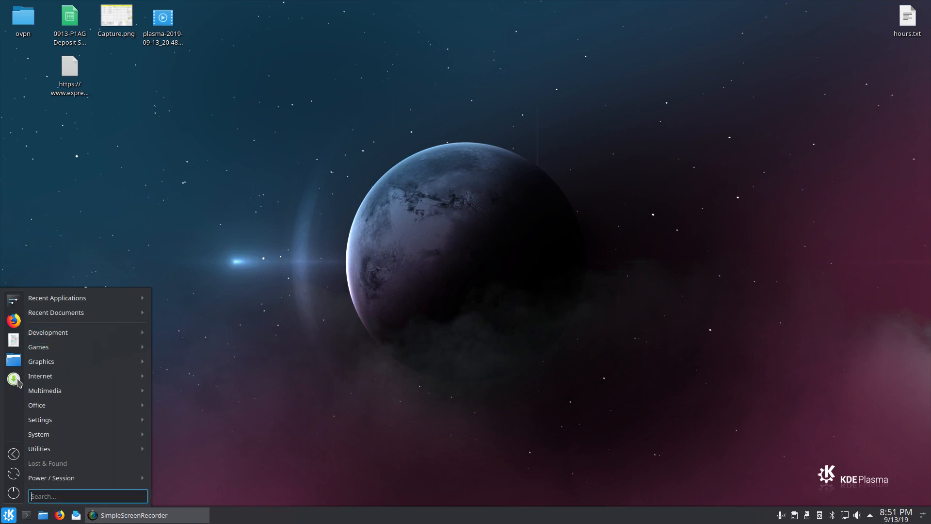
pyautogui.moveTo(51, 380)
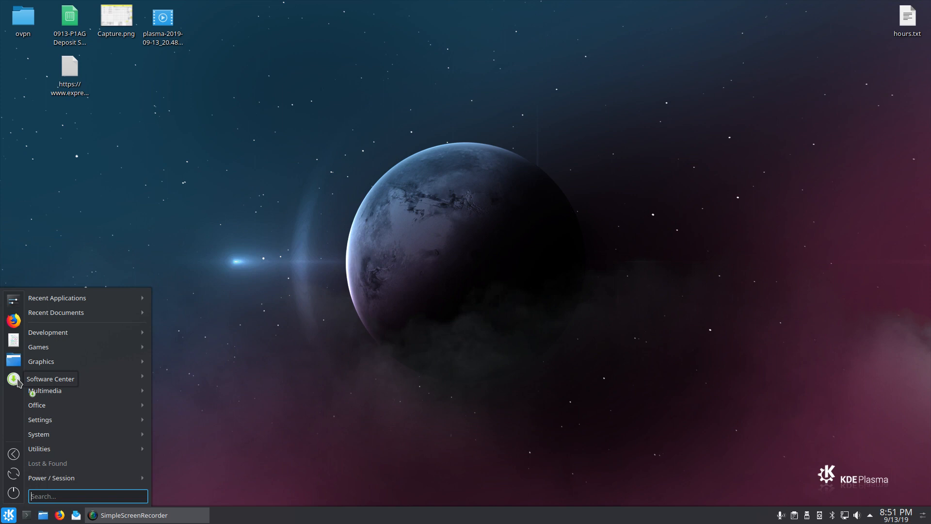
pyautogui.click(50, 378)
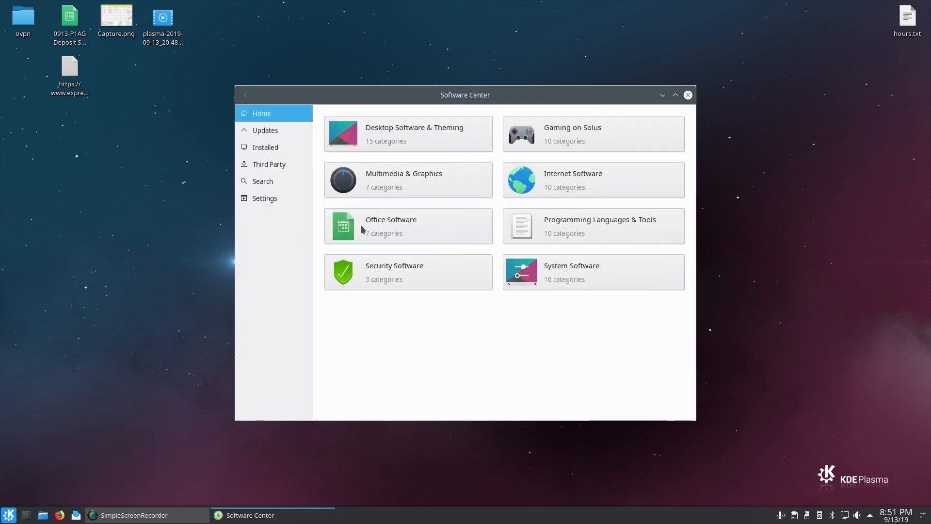
pyautogui.click(572, 127)
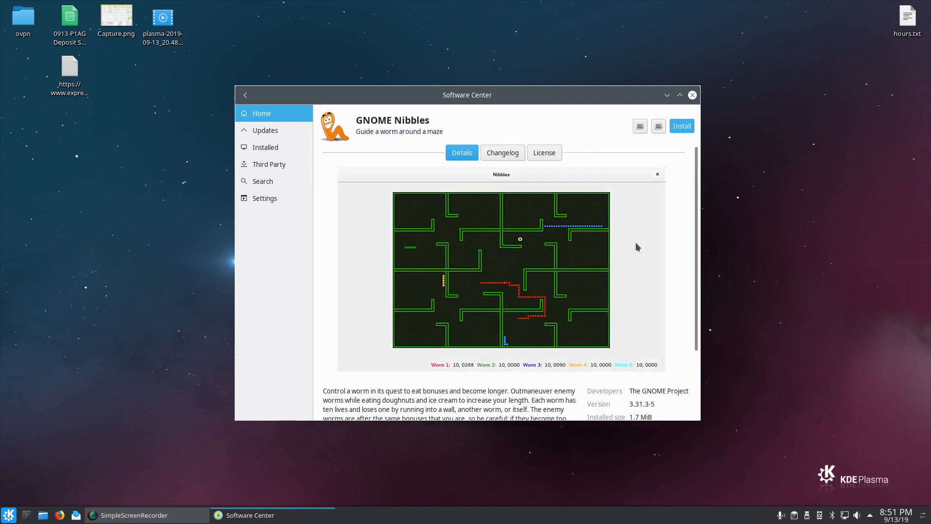
pyautogui.moveTo(522, 250)
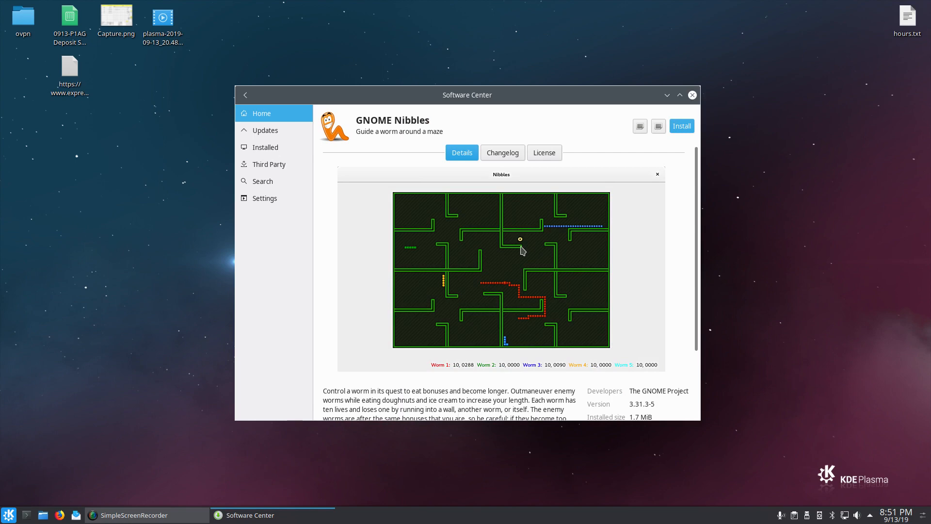
pyautogui.moveTo(592, 216)
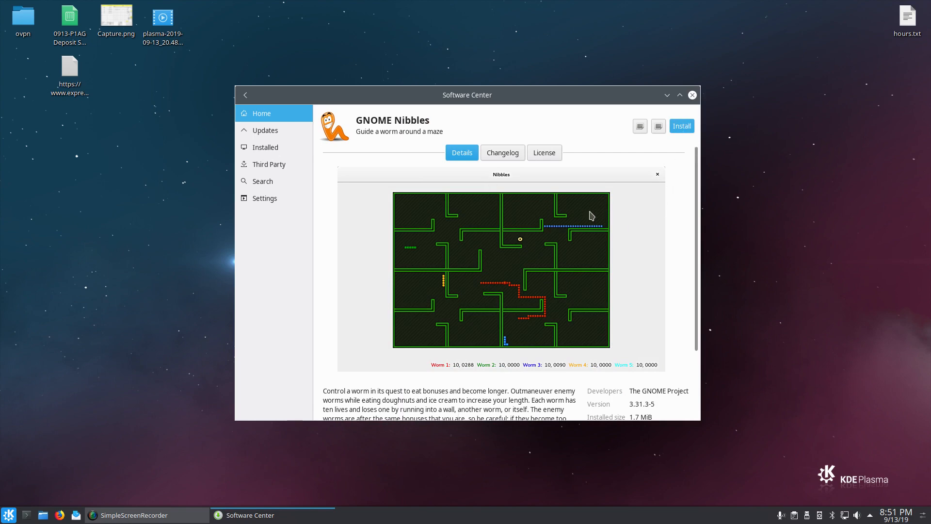
# Search the software catalogue for 'firefox'.
pyautogui.click(263, 181)
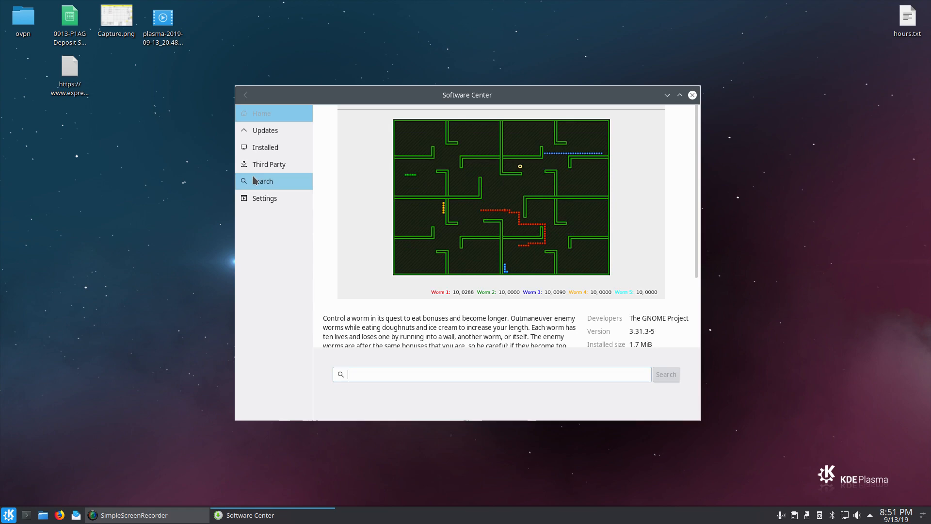
pyautogui.write('f')
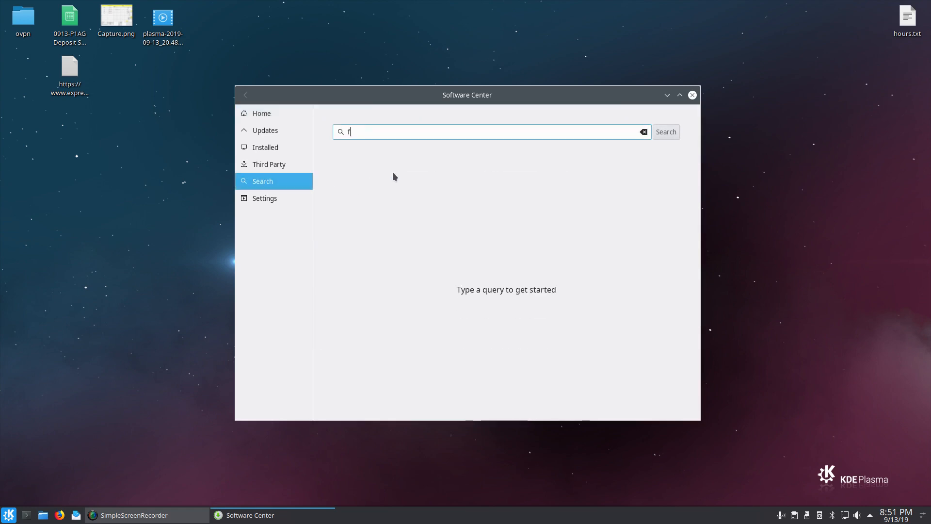
pyautogui.write('irefox')
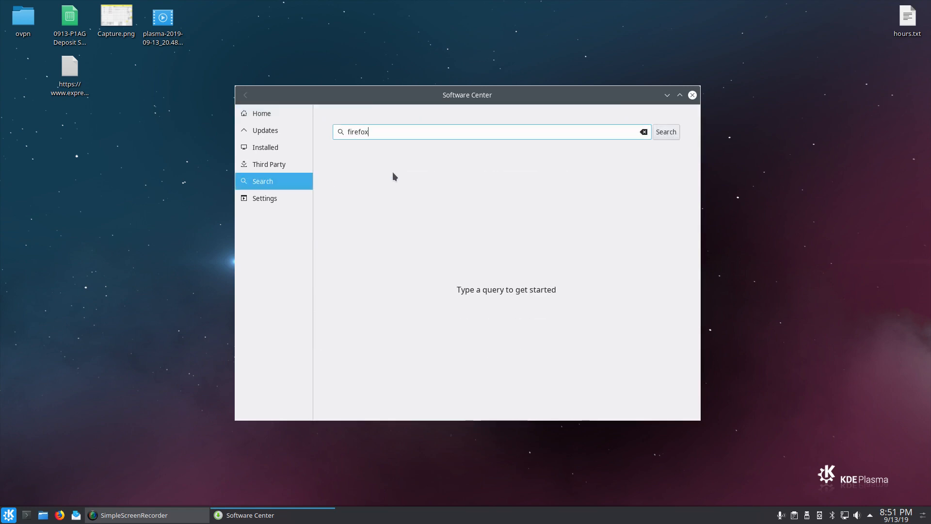
pyautogui.click(666, 131)
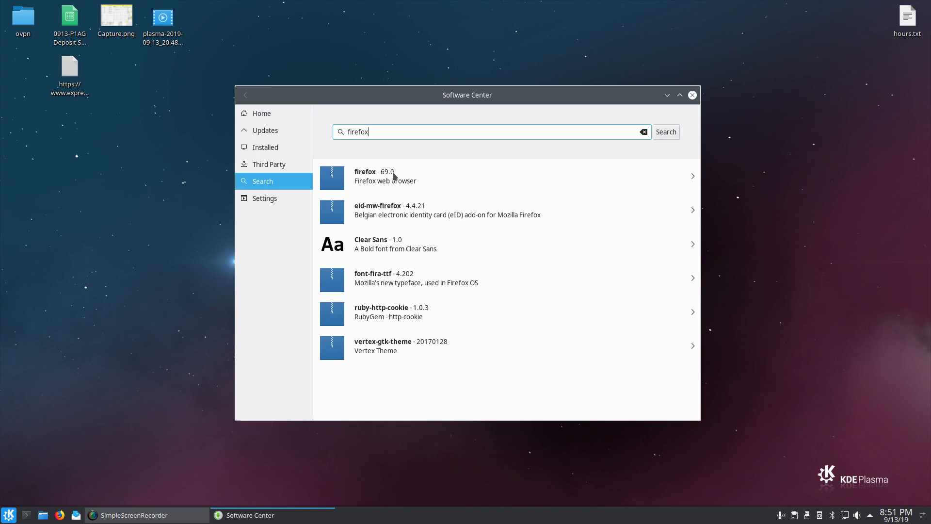
pyautogui.moveTo(399, 183)
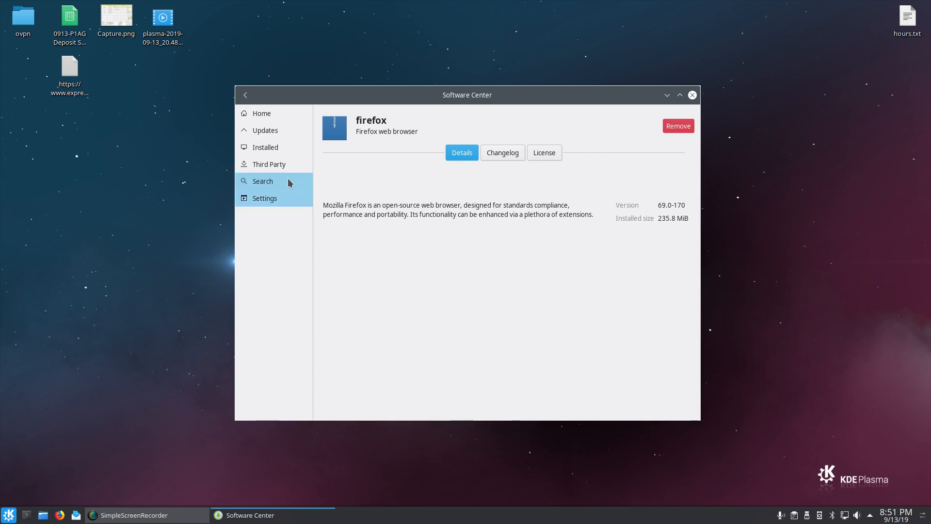
# View Firefox 69.0 details, return to the Home category overview, then close Software Center.
pyautogui.click(263, 181)
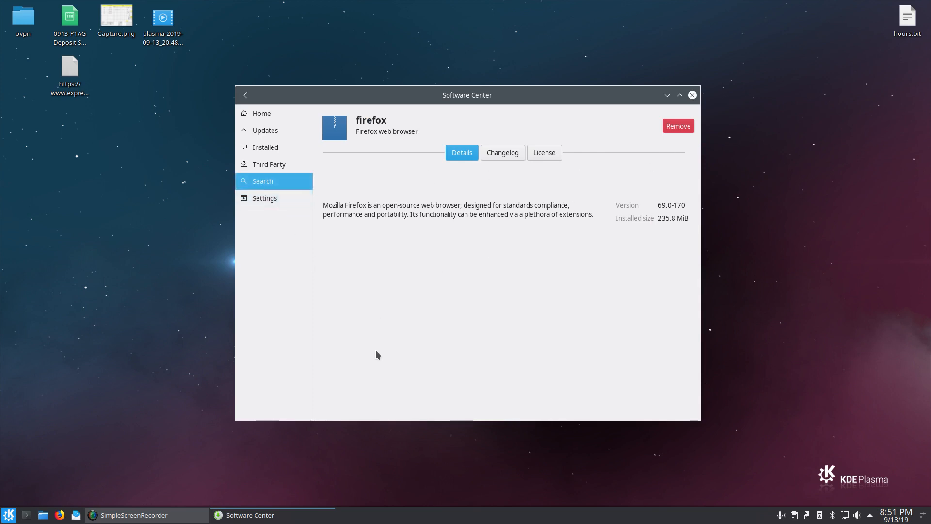
pyautogui.moveTo(469, 443)
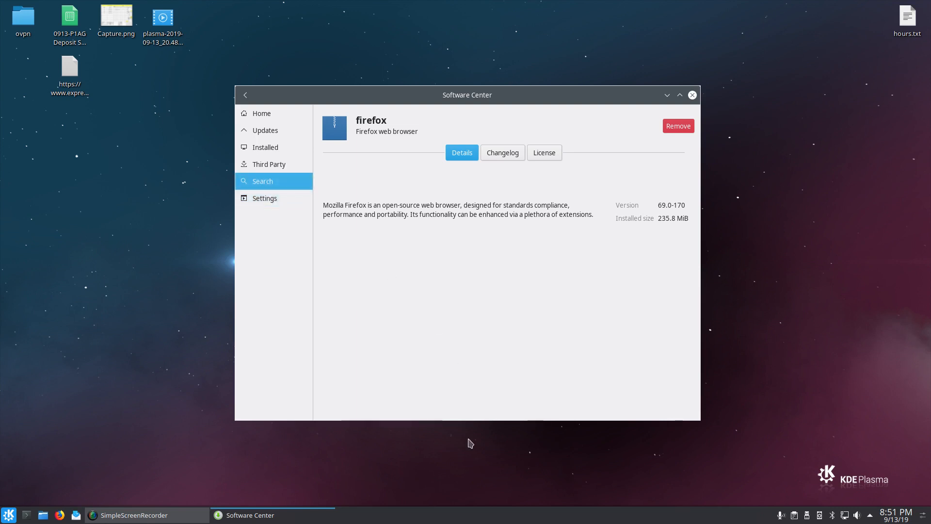
pyautogui.click(244, 94)
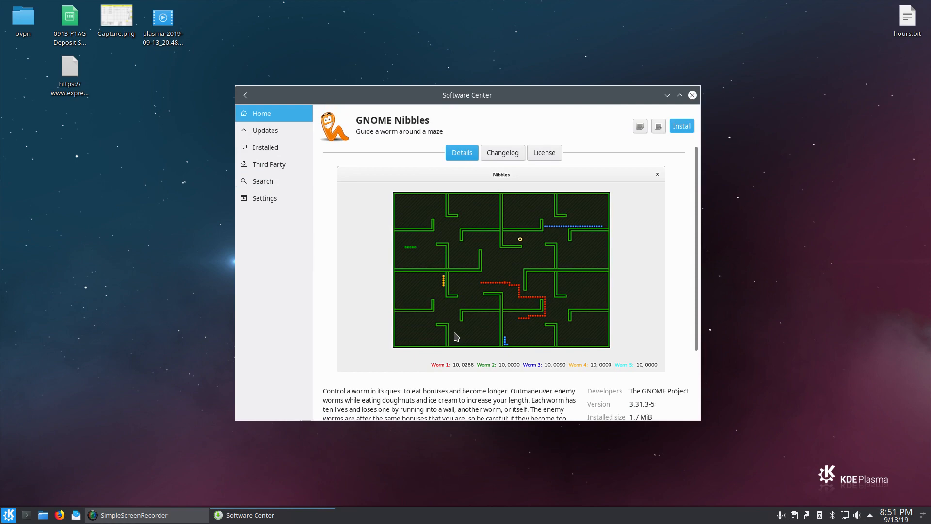
pyautogui.moveTo(255, 96)
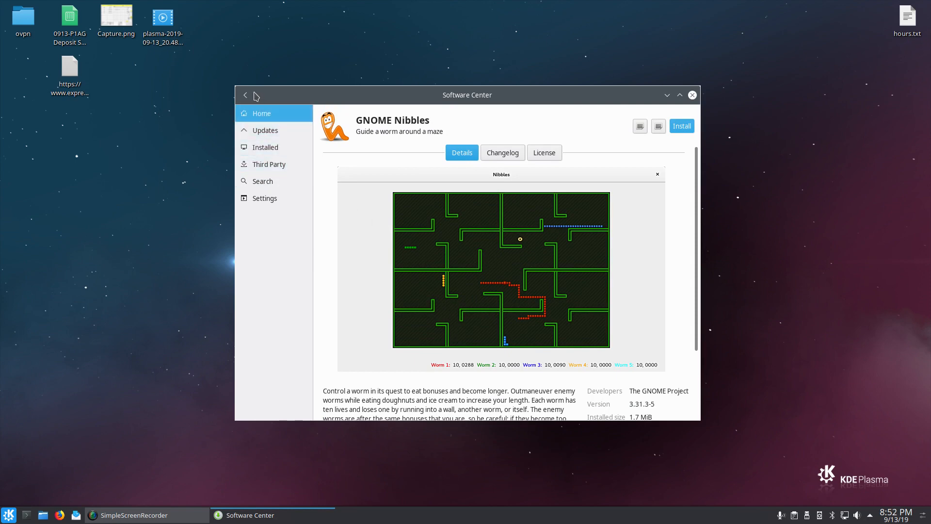
pyautogui.click(245, 95)
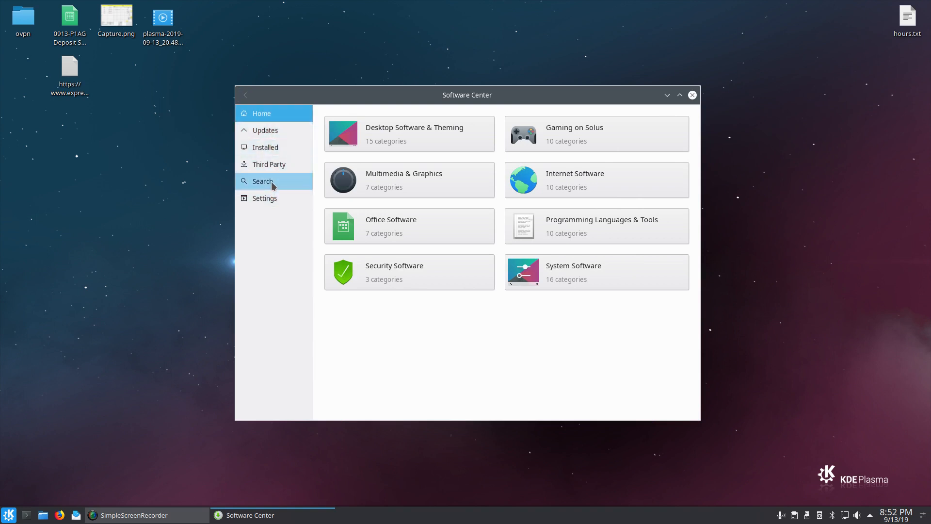
pyautogui.moveTo(272, 184)
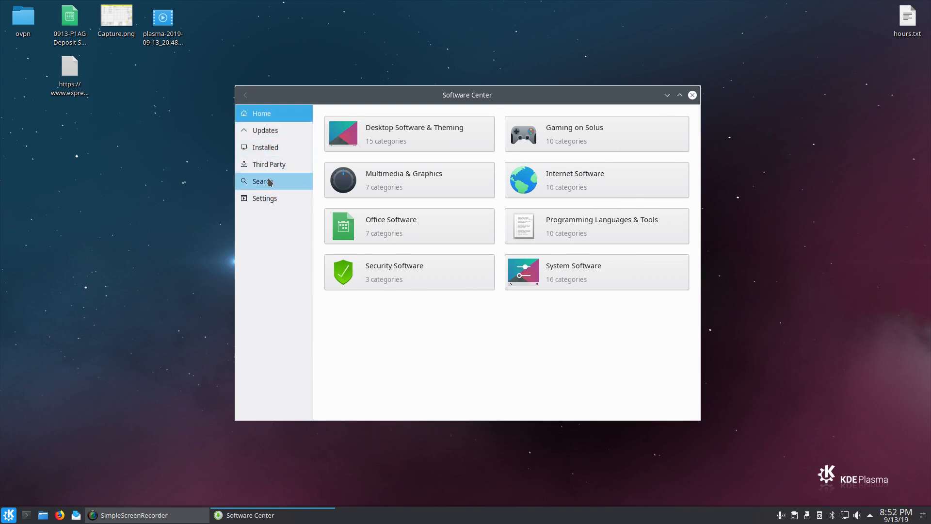
pyautogui.moveTo(692, 95)
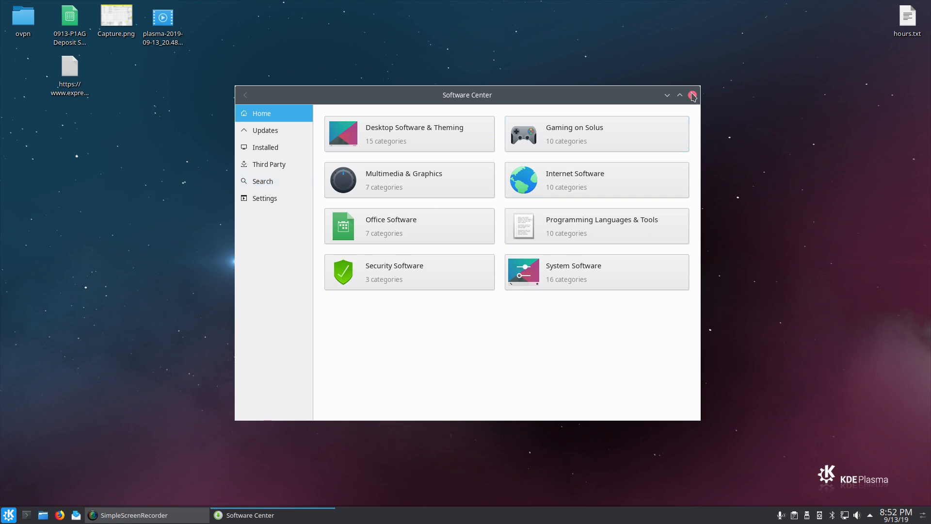
pyautogui.click(693, 95)
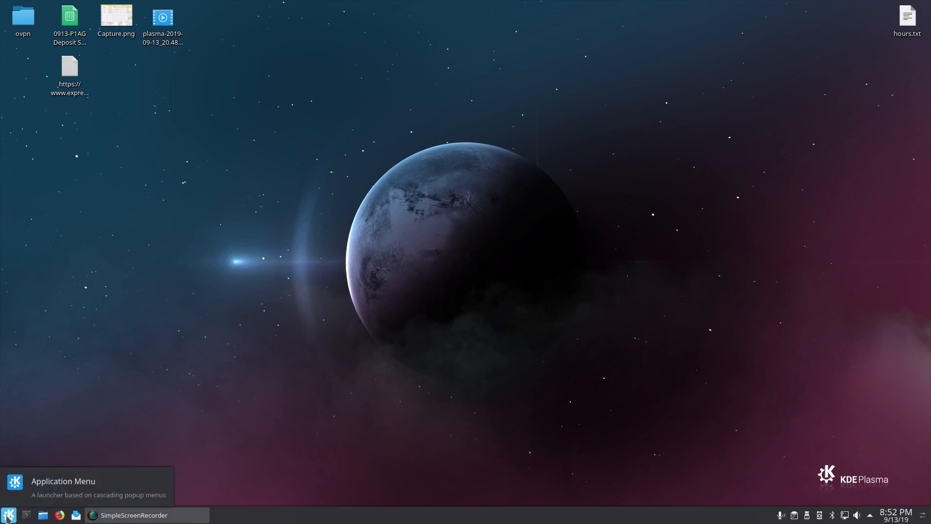
# Launch Konsole and run 'df -H' for disk usage and 'top' for processes, then quit top.
pyautogui.click(8, 515)
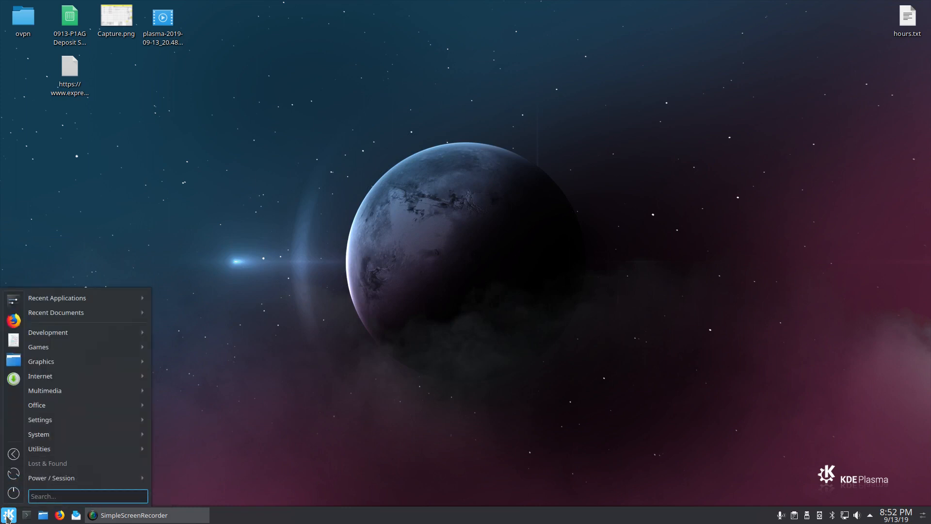
pyautogui.moveTo(232, 491)
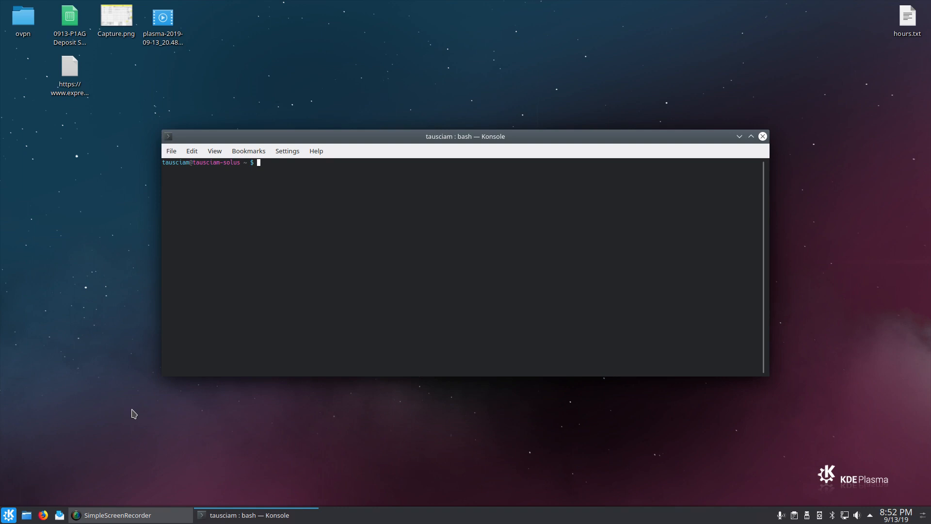
pyautogui.write('df -H')
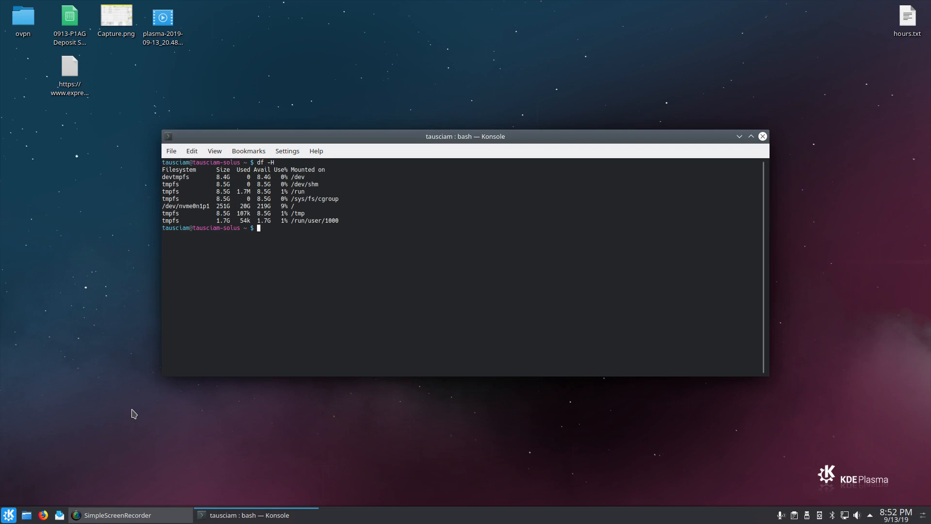
pyautogui.write('top')
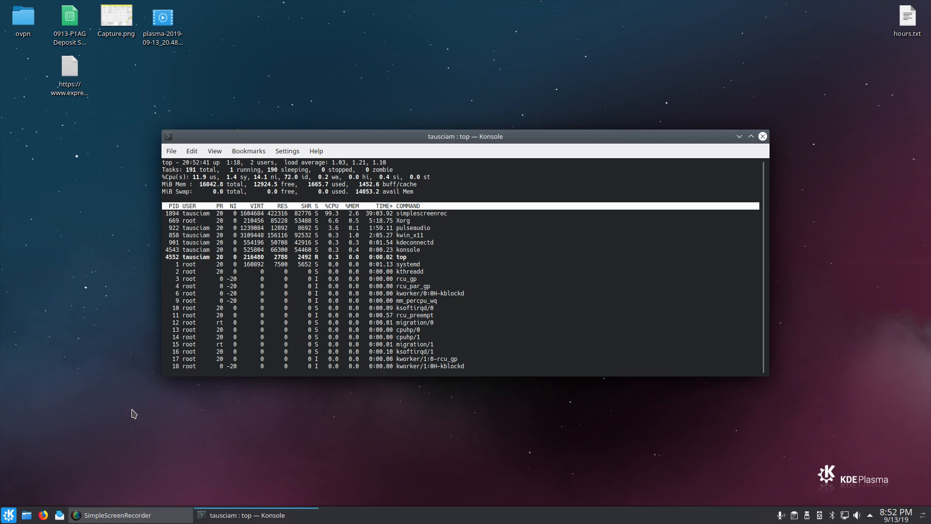
pyautogui.press('q')
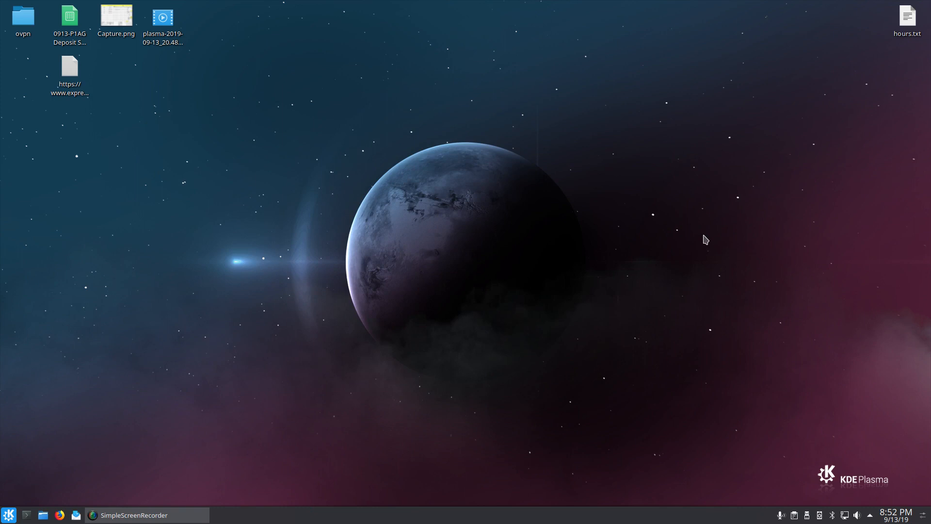
pyautogui.moveTo(759, 210)
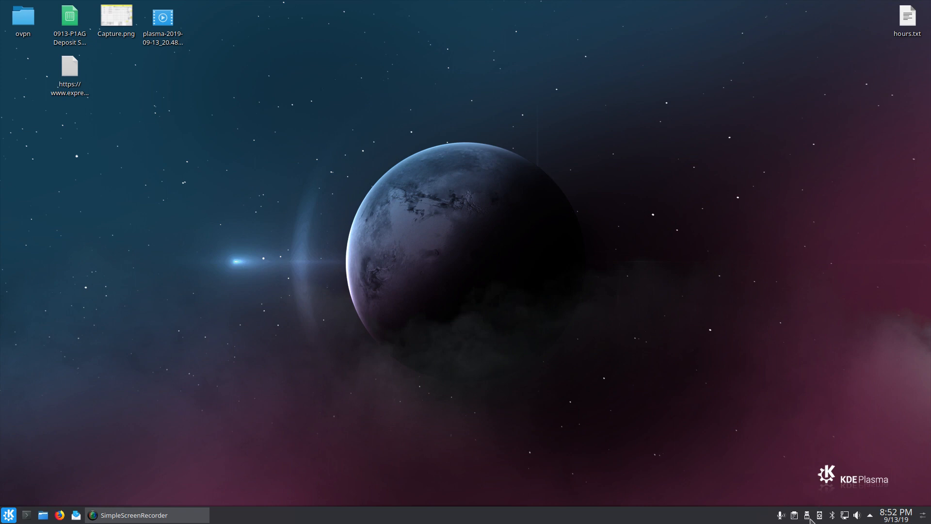
pyautogui.click(806, 515)
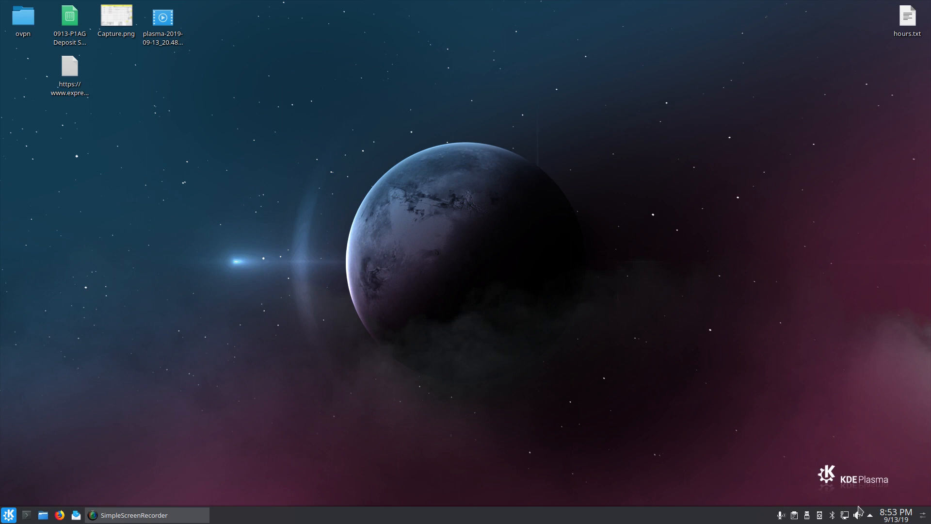
pyautogui.click(858, 515)
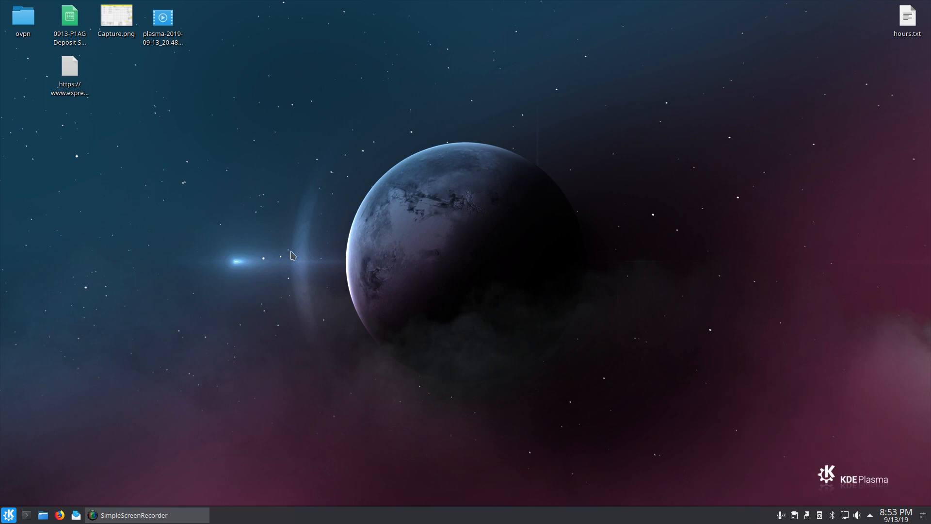
pyautogui.moveTo(3, 520)
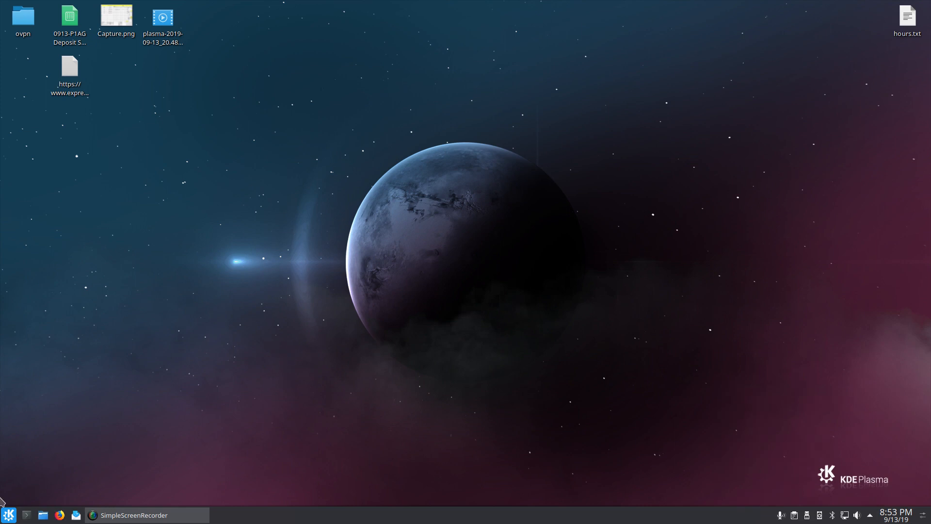
pyautogui.moveTo(381, 250)
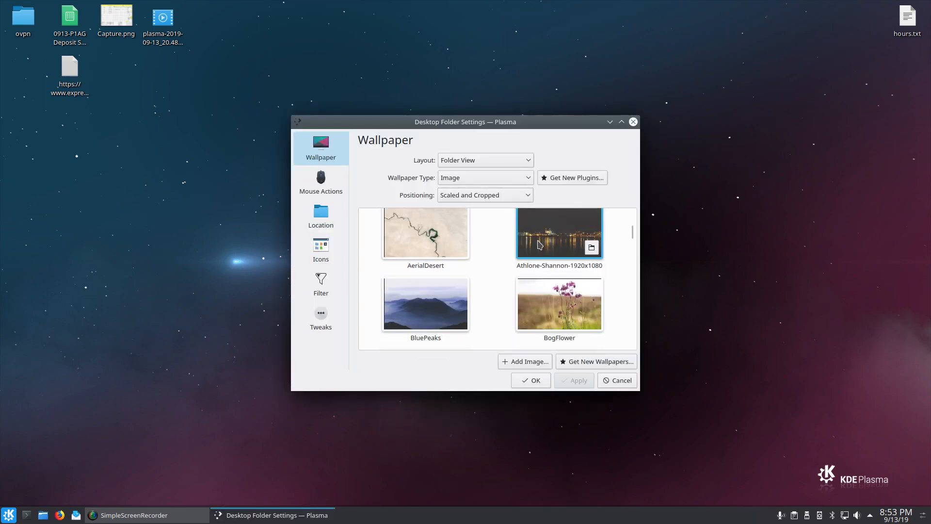
# Scroll the wallpaper list, browse Get New Wallpapers online catalogue, then close it.
pyautogui.scroll(-3)
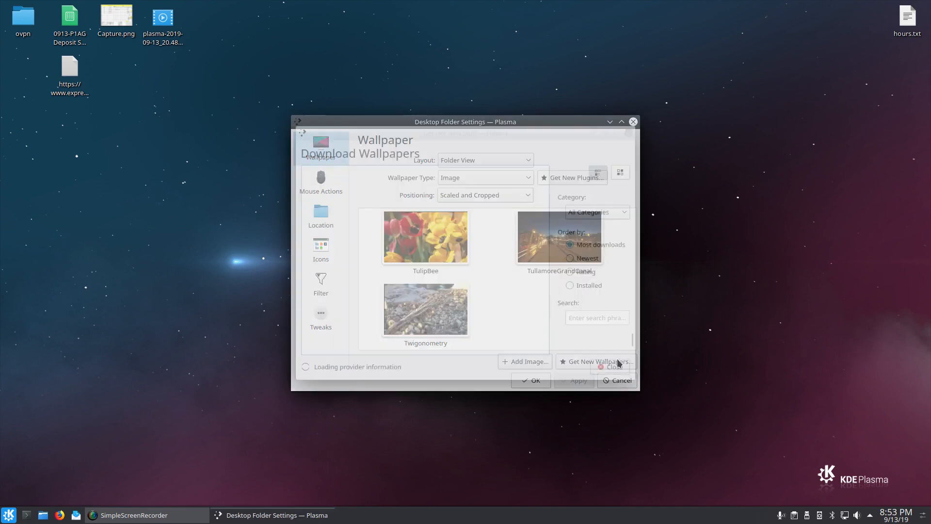
pyautogui.click(594, 361)
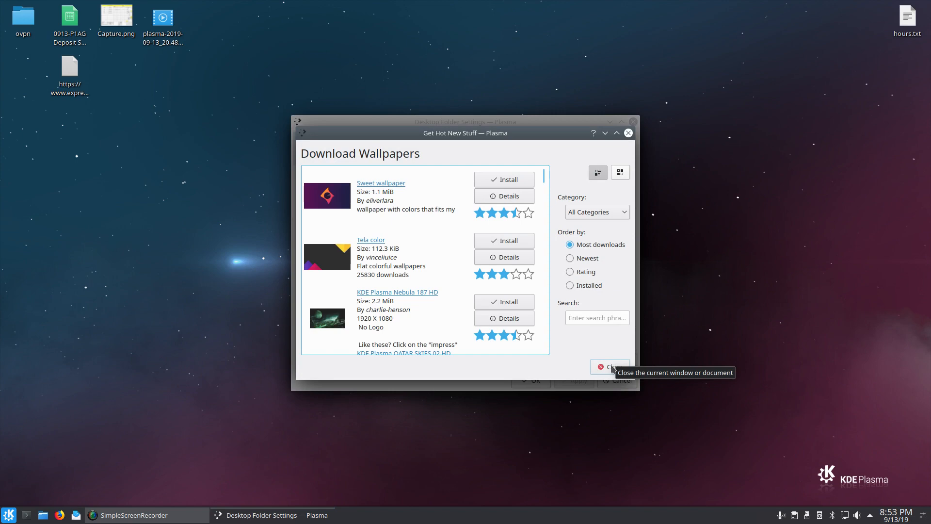
pyautogui.click(611, 366)
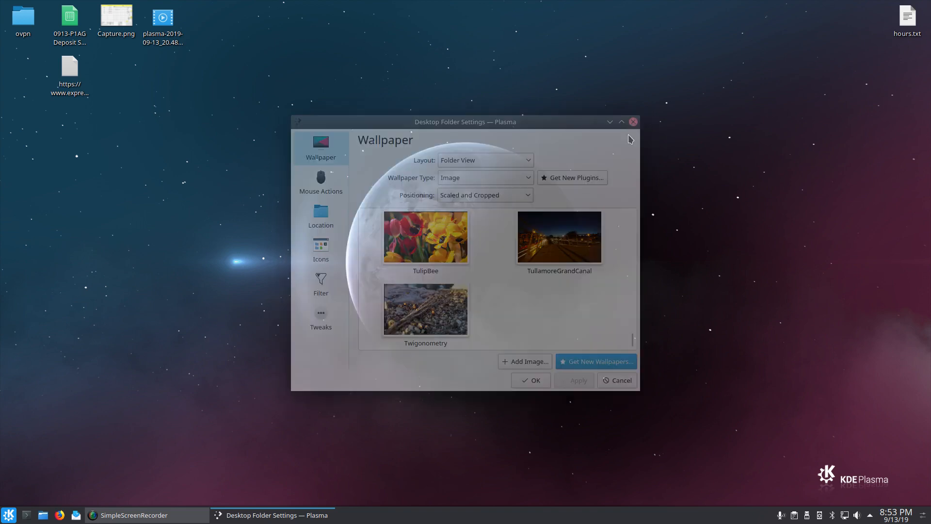
# Launch System Settings, go to Input Devices under Hardware, then close it.
pyautogui.click(9, 514)
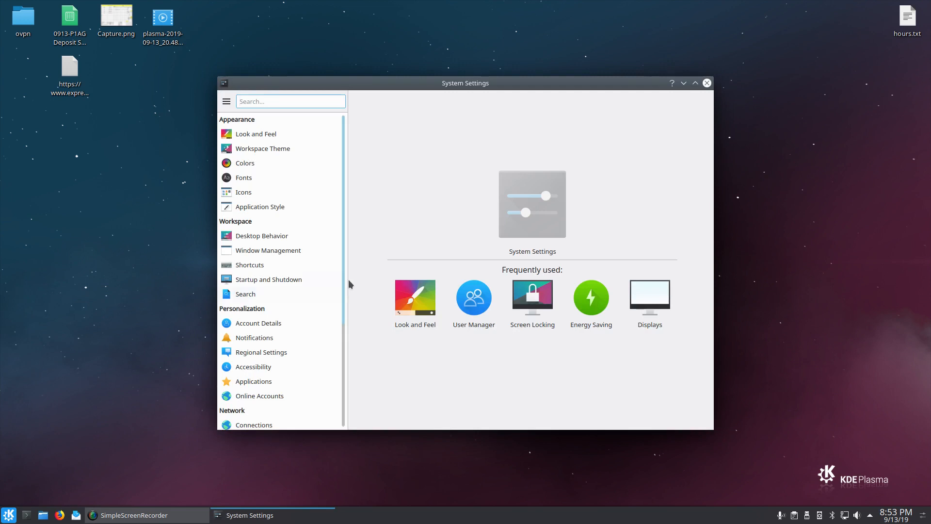
pyautogui.scroll(-3)
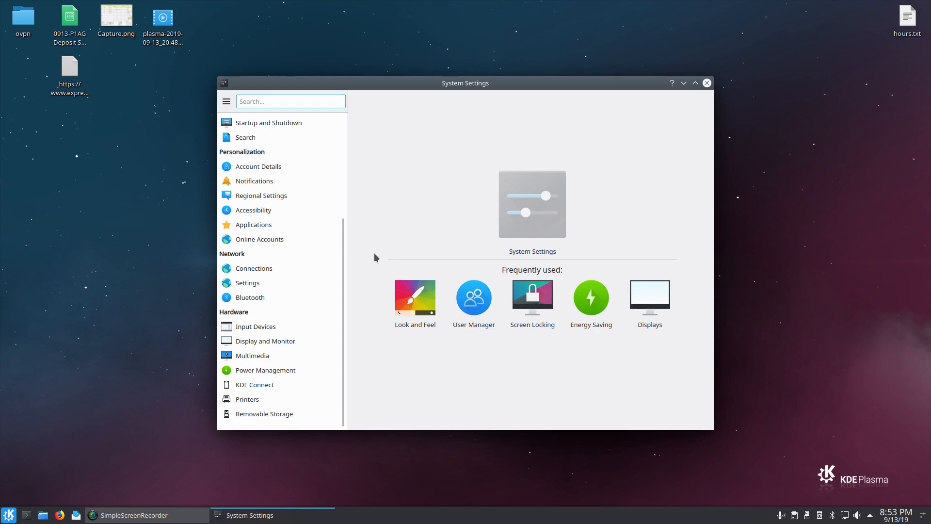
pyautogui.click(256, 326)
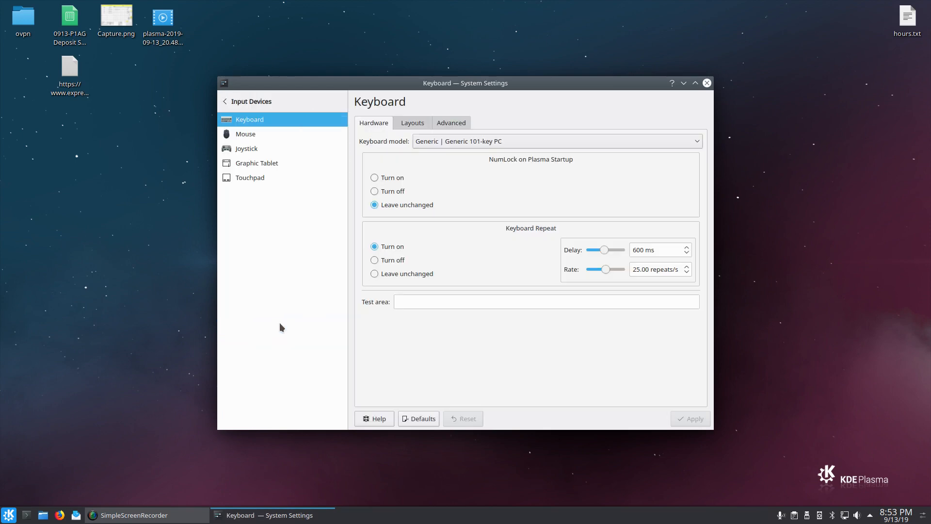
pyautogui.moveTo(246, 148)
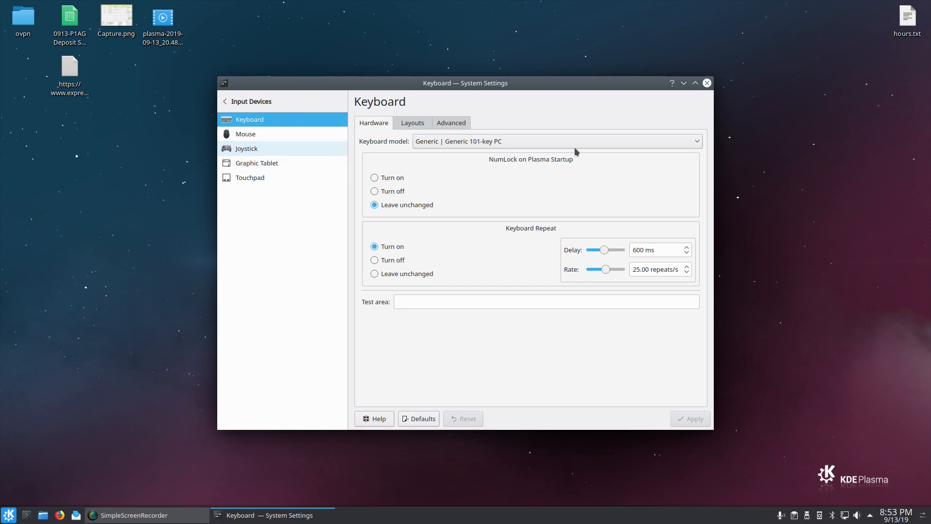
pyautogui.moveTo(707, 83)
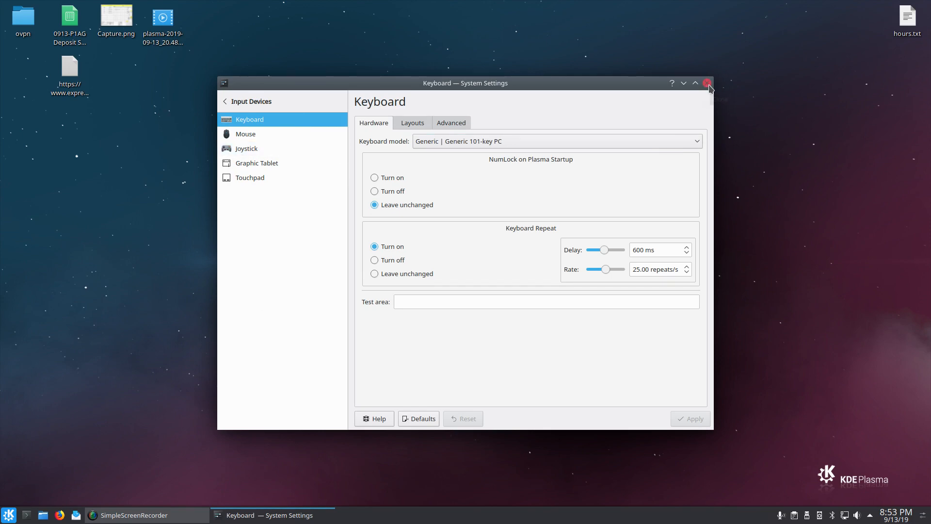
pyautogui.click(706, 82)
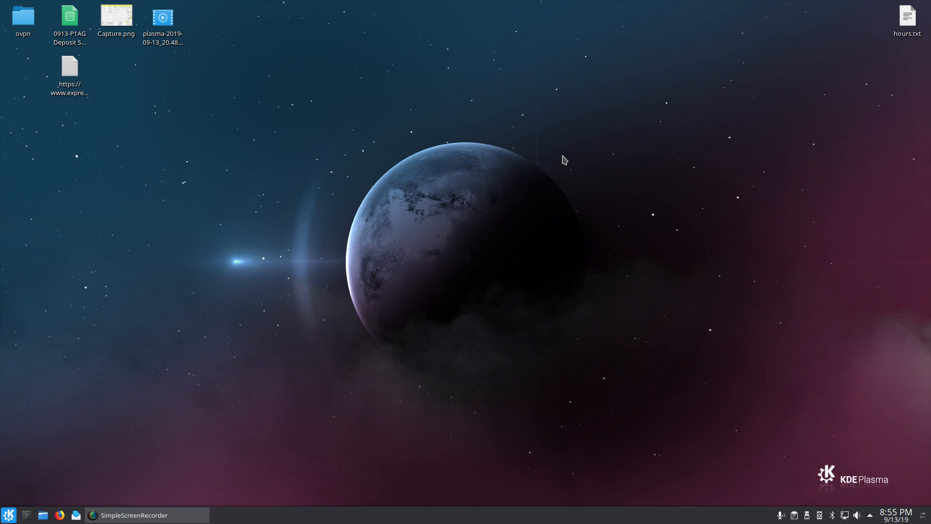
pyautogui.moveTo(447, 57)
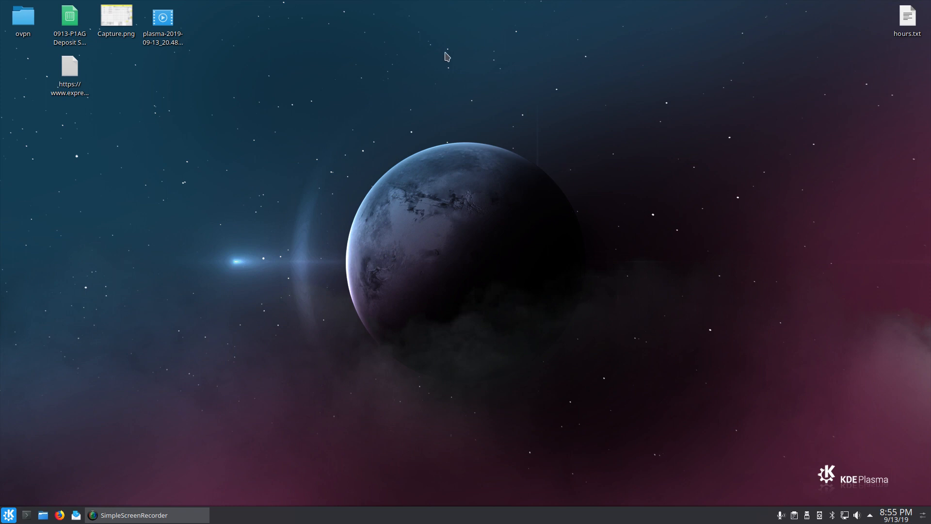
pyautogui.moveTo(476, 129)
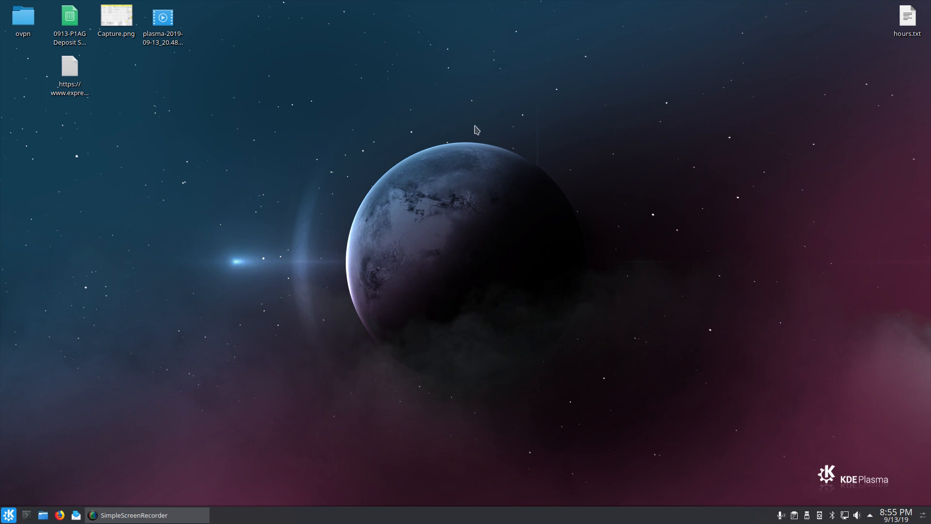